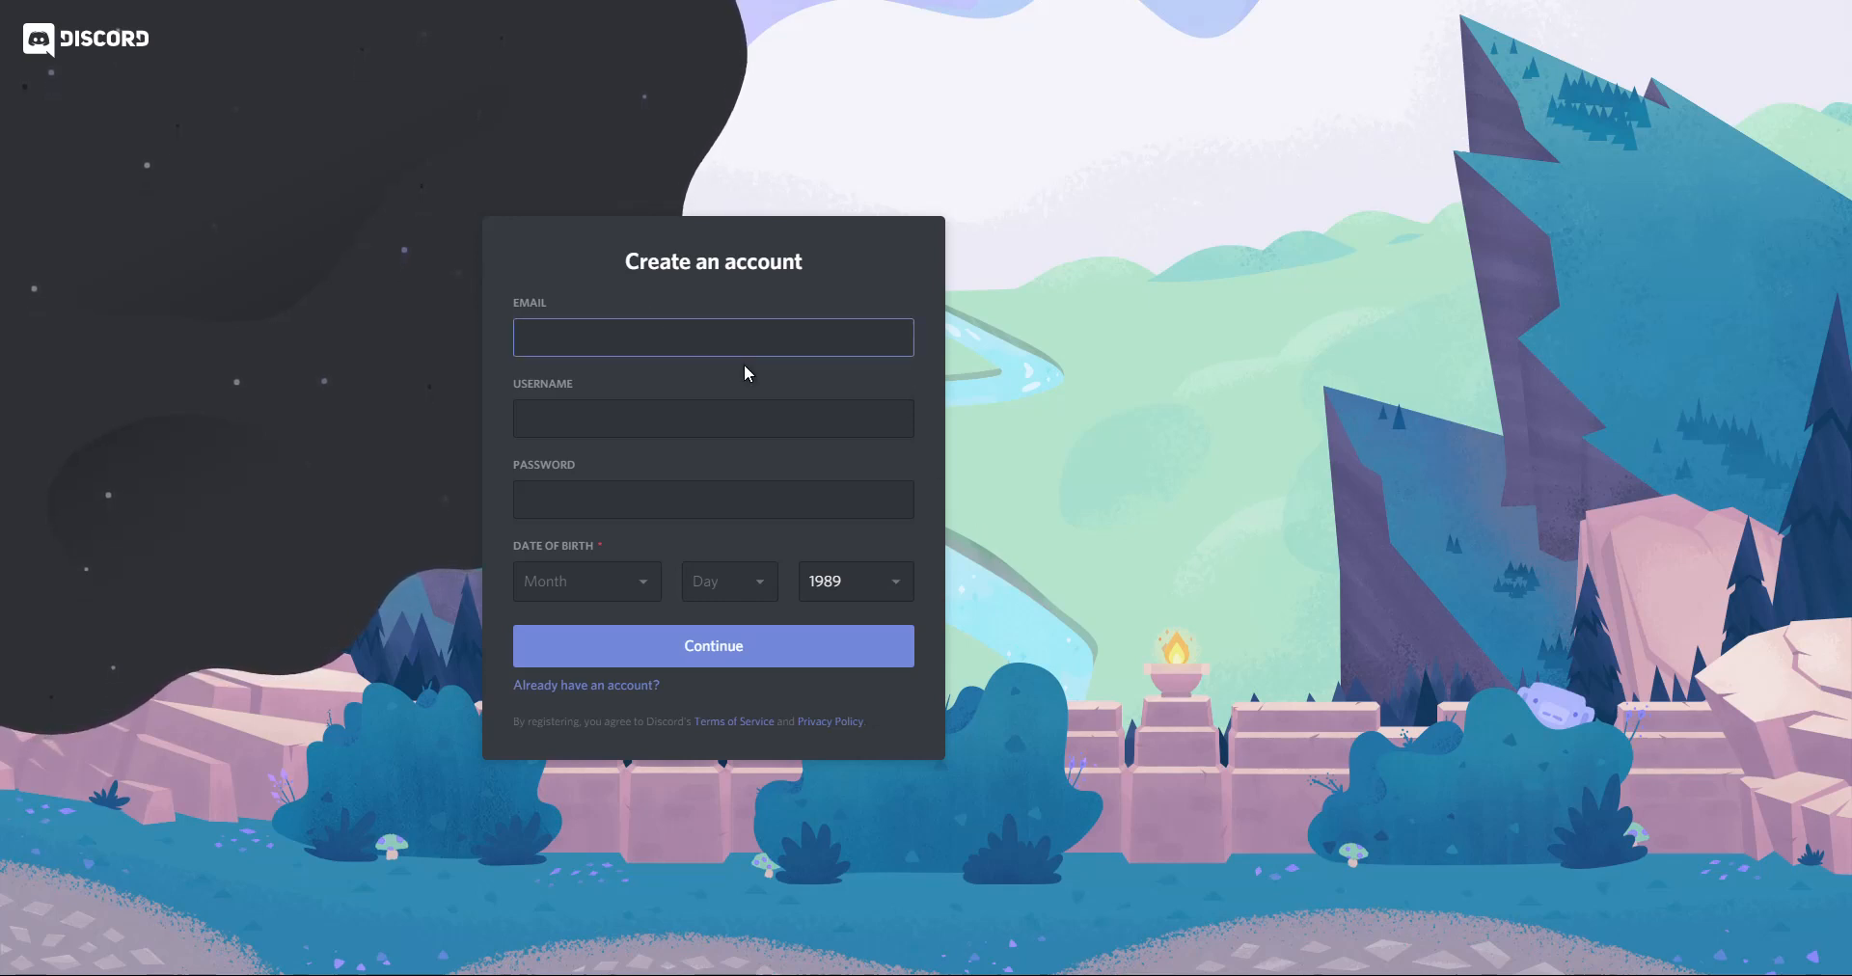
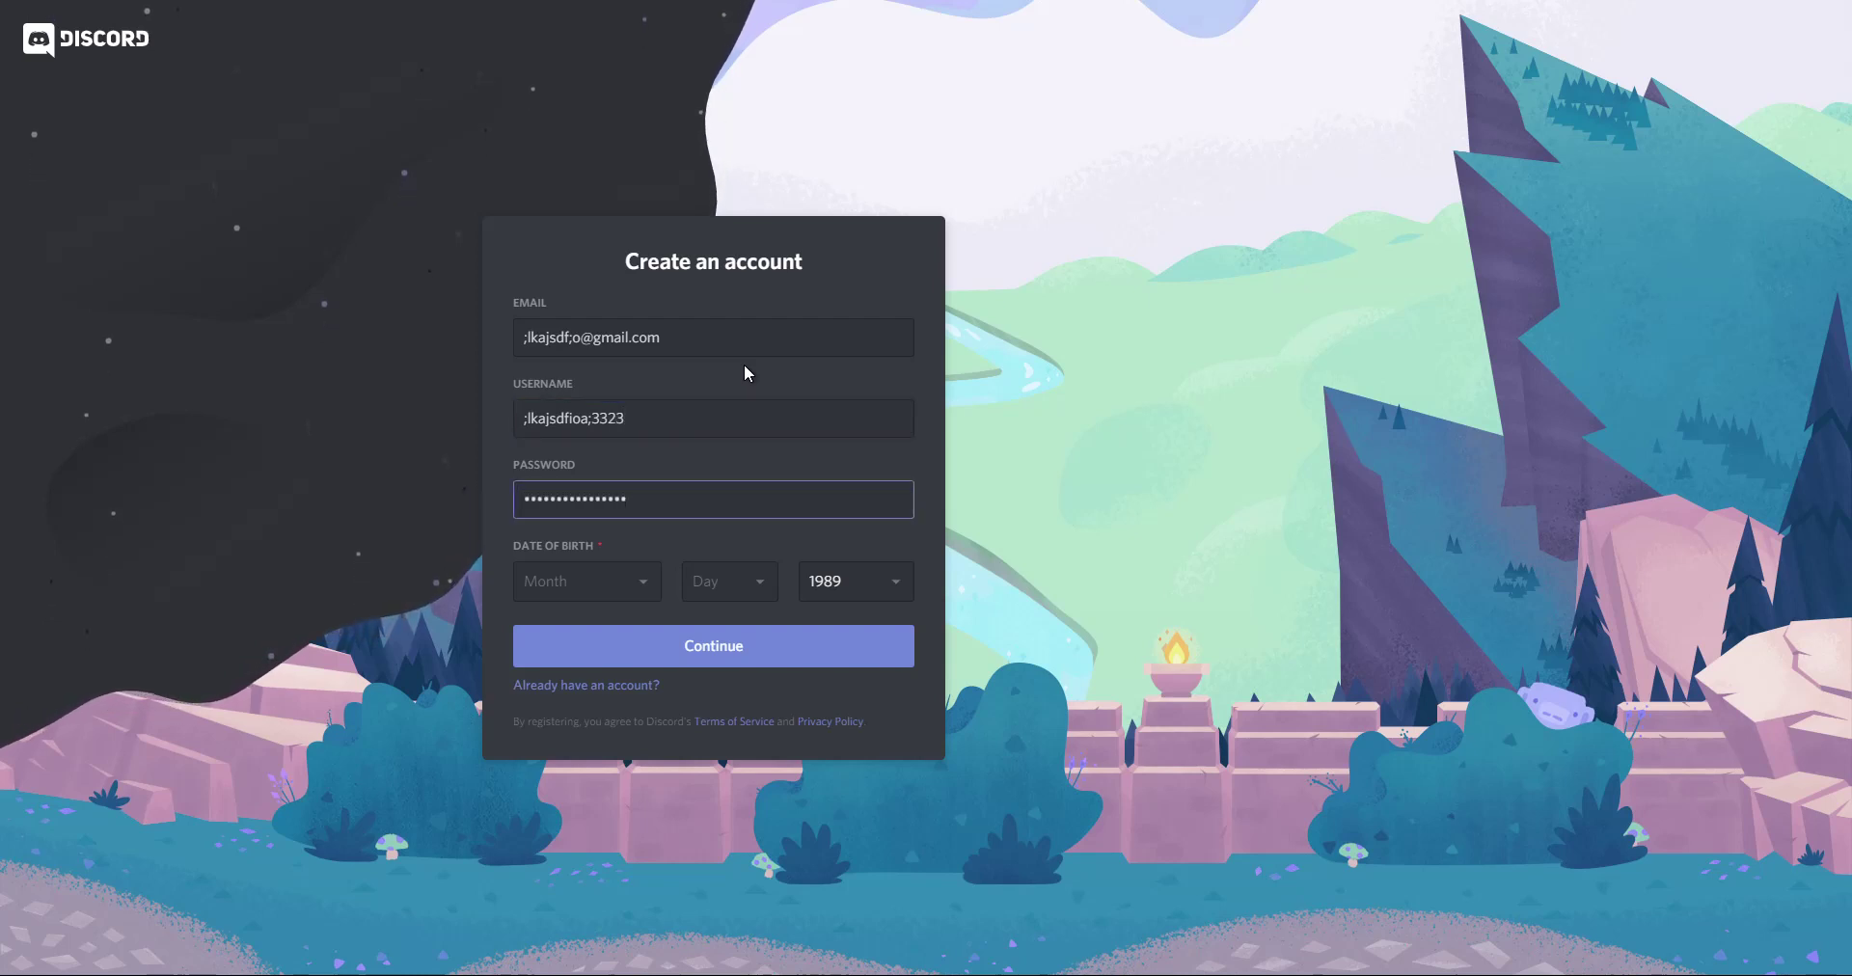
Set the date of birth to April 7, 2016
{"action": "left_click", "coordinate": [587, 581]}
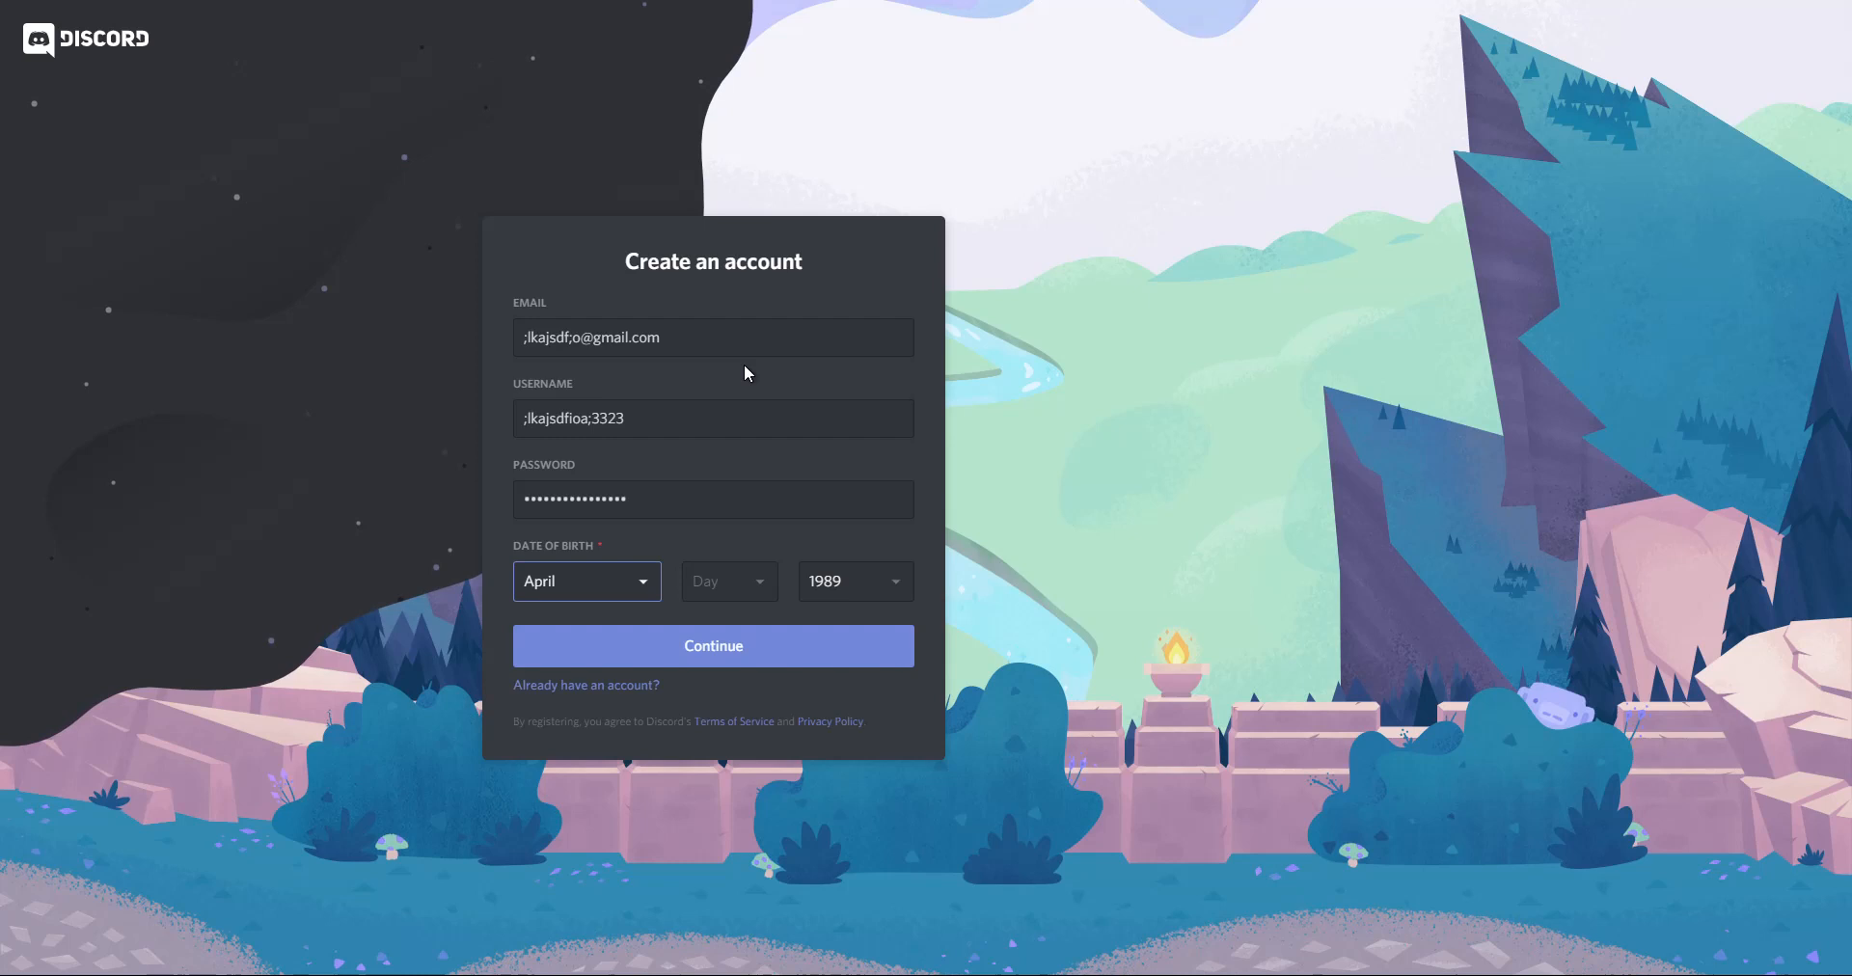
{"action": "left_click", "coordinate": [729, 581]}
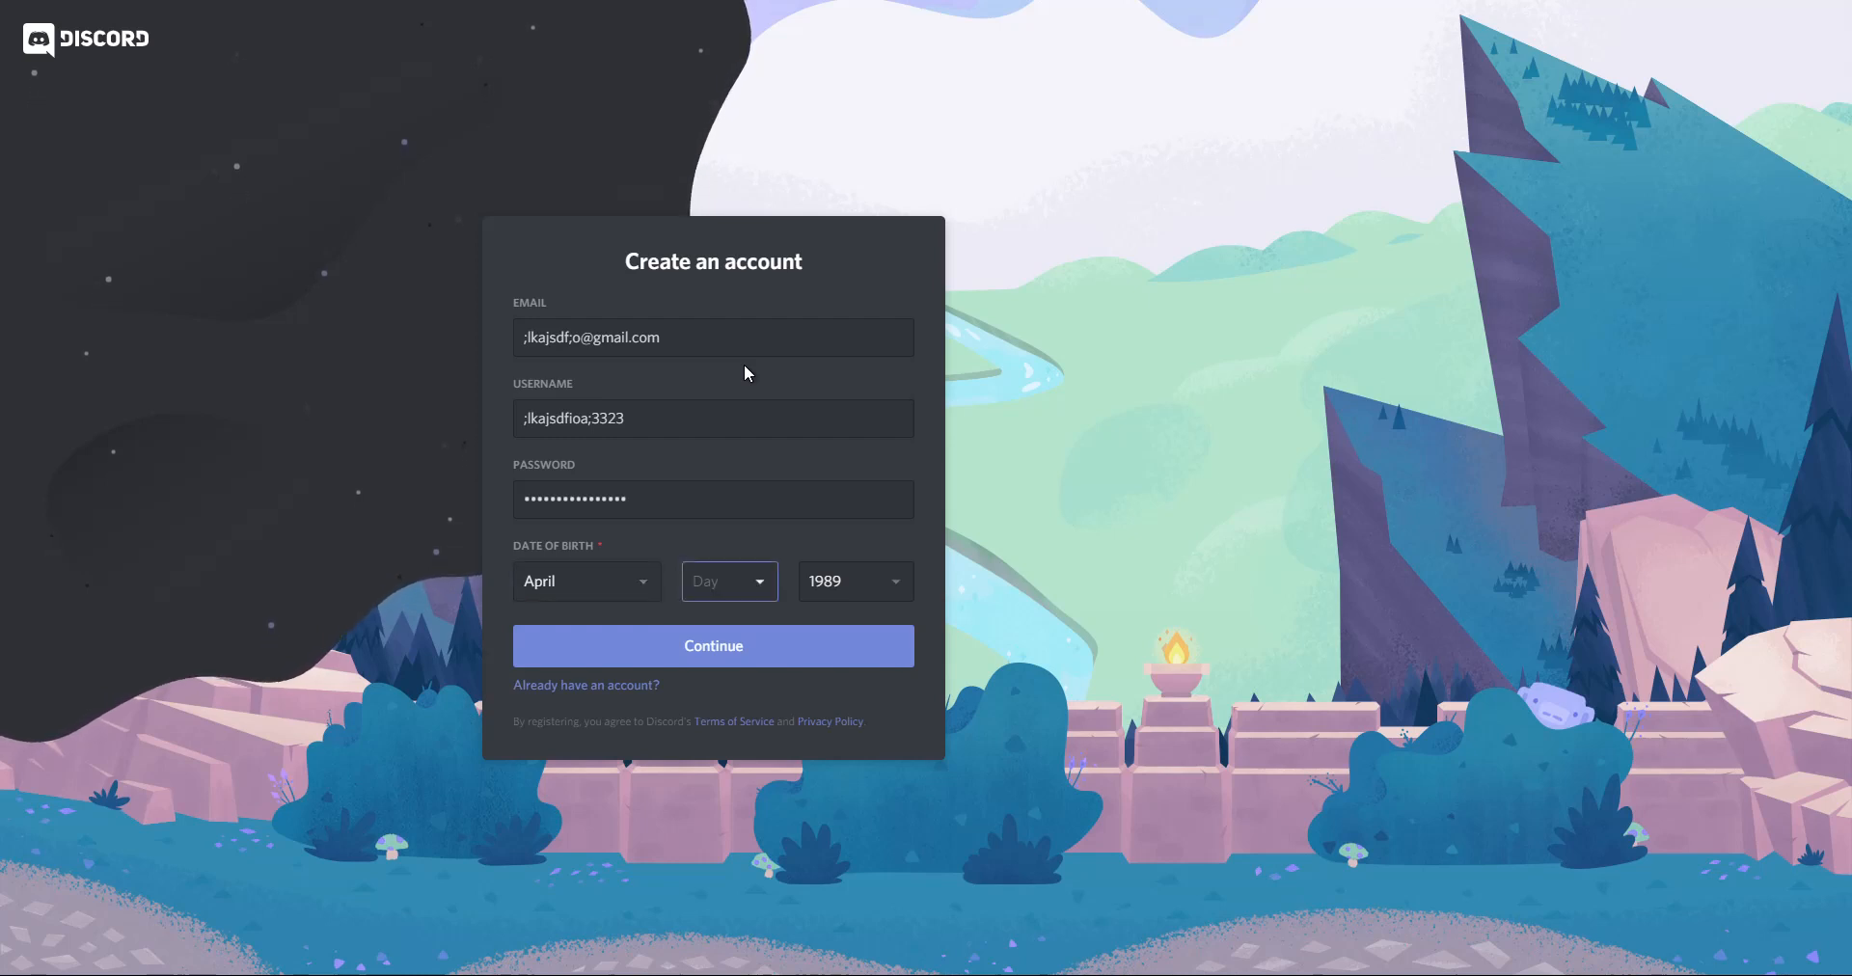
{"action": "left_click", "coordinate": [720, 581]}
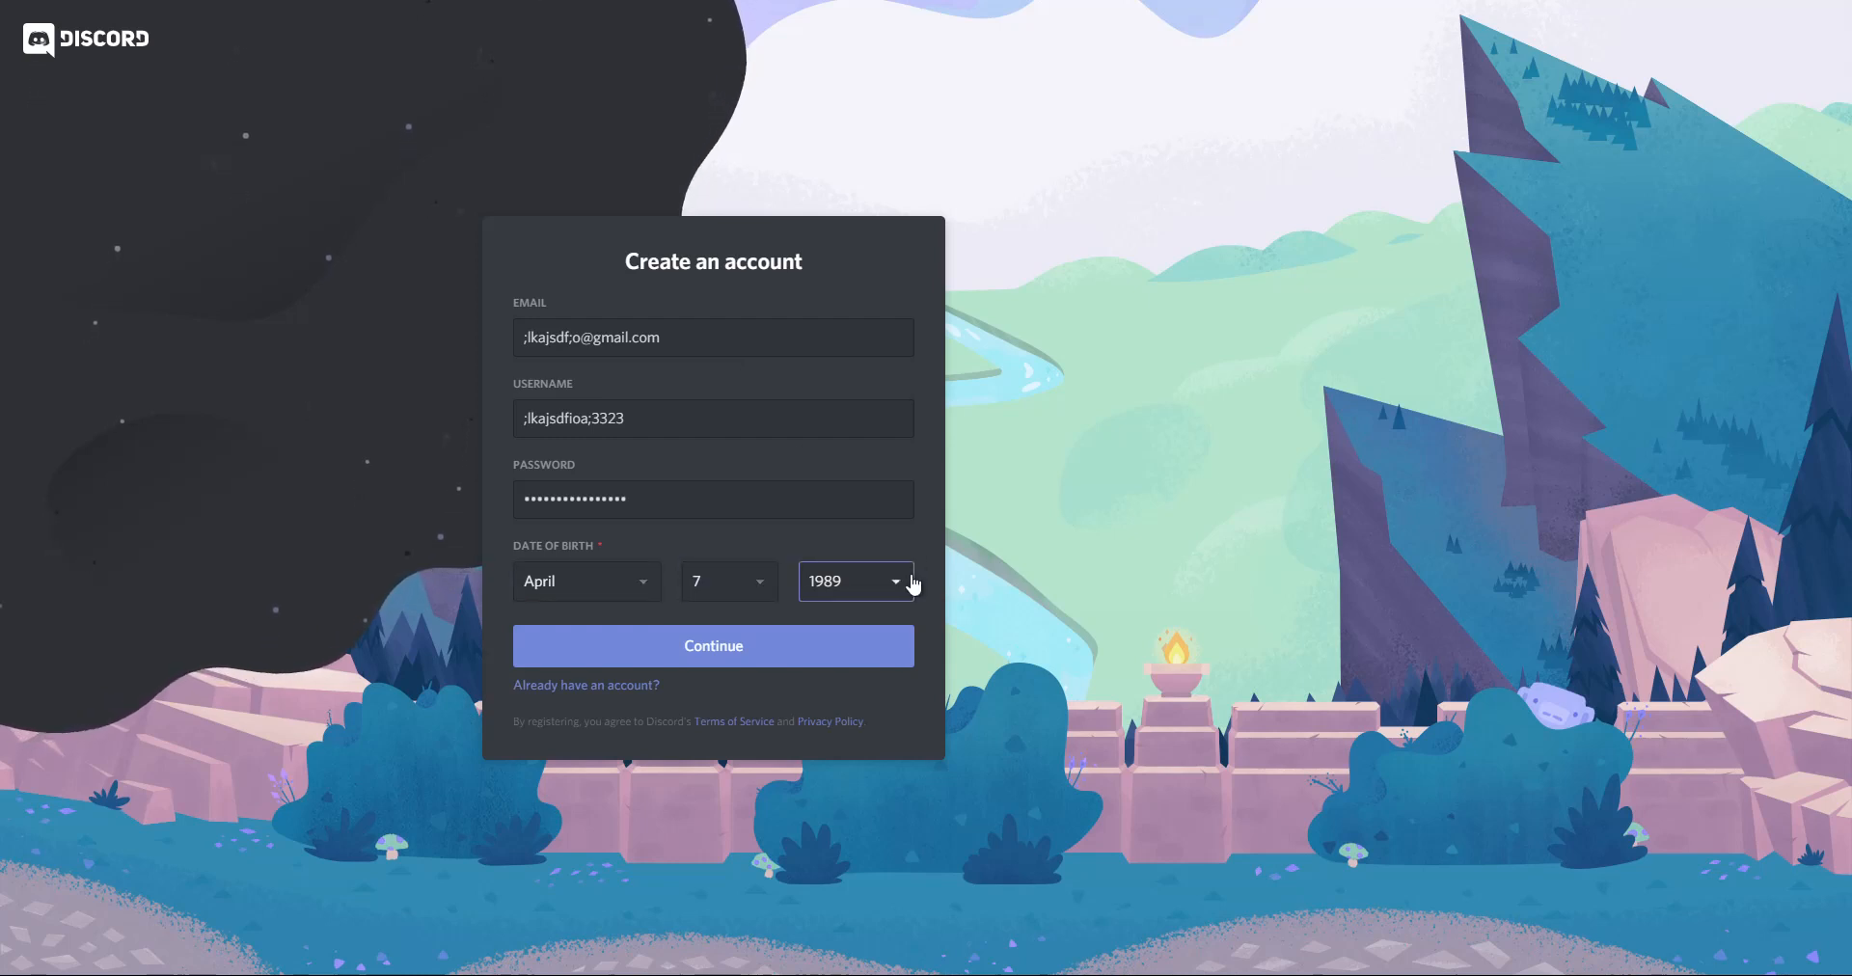
{"action": "left_click", "coordinate": [855, 581]}
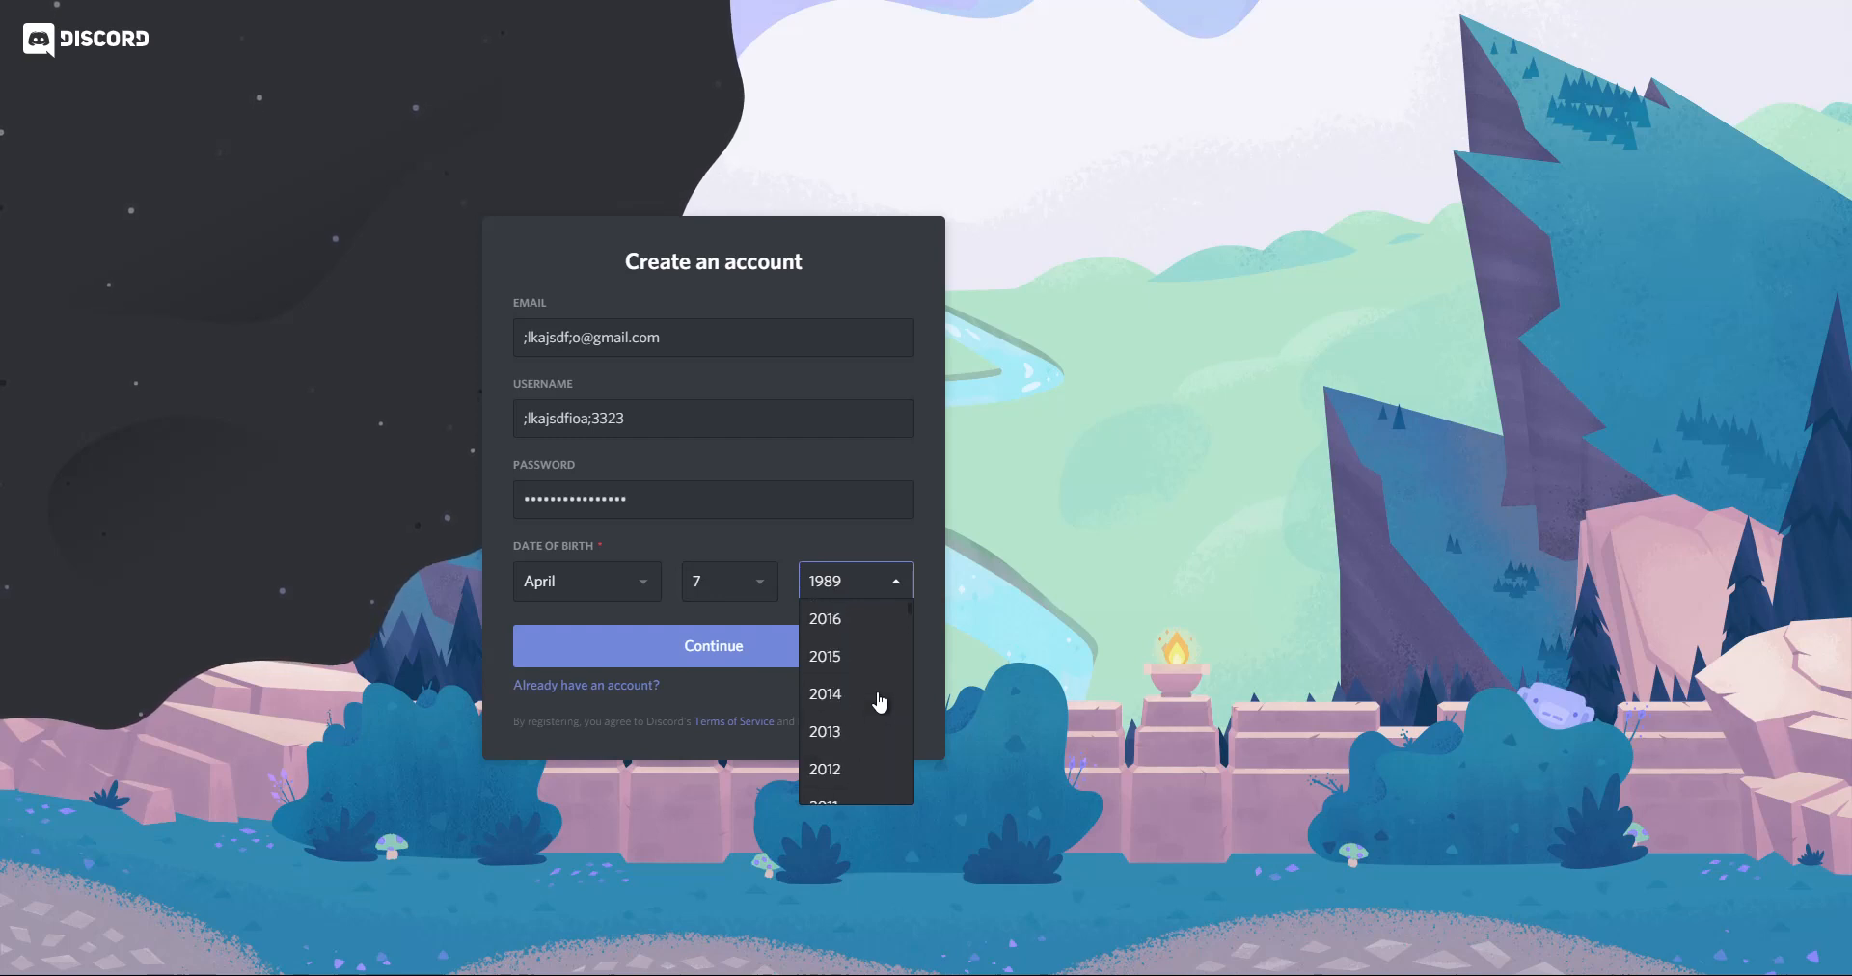
{"action": "left_click", "coordinate": [824, 618]}
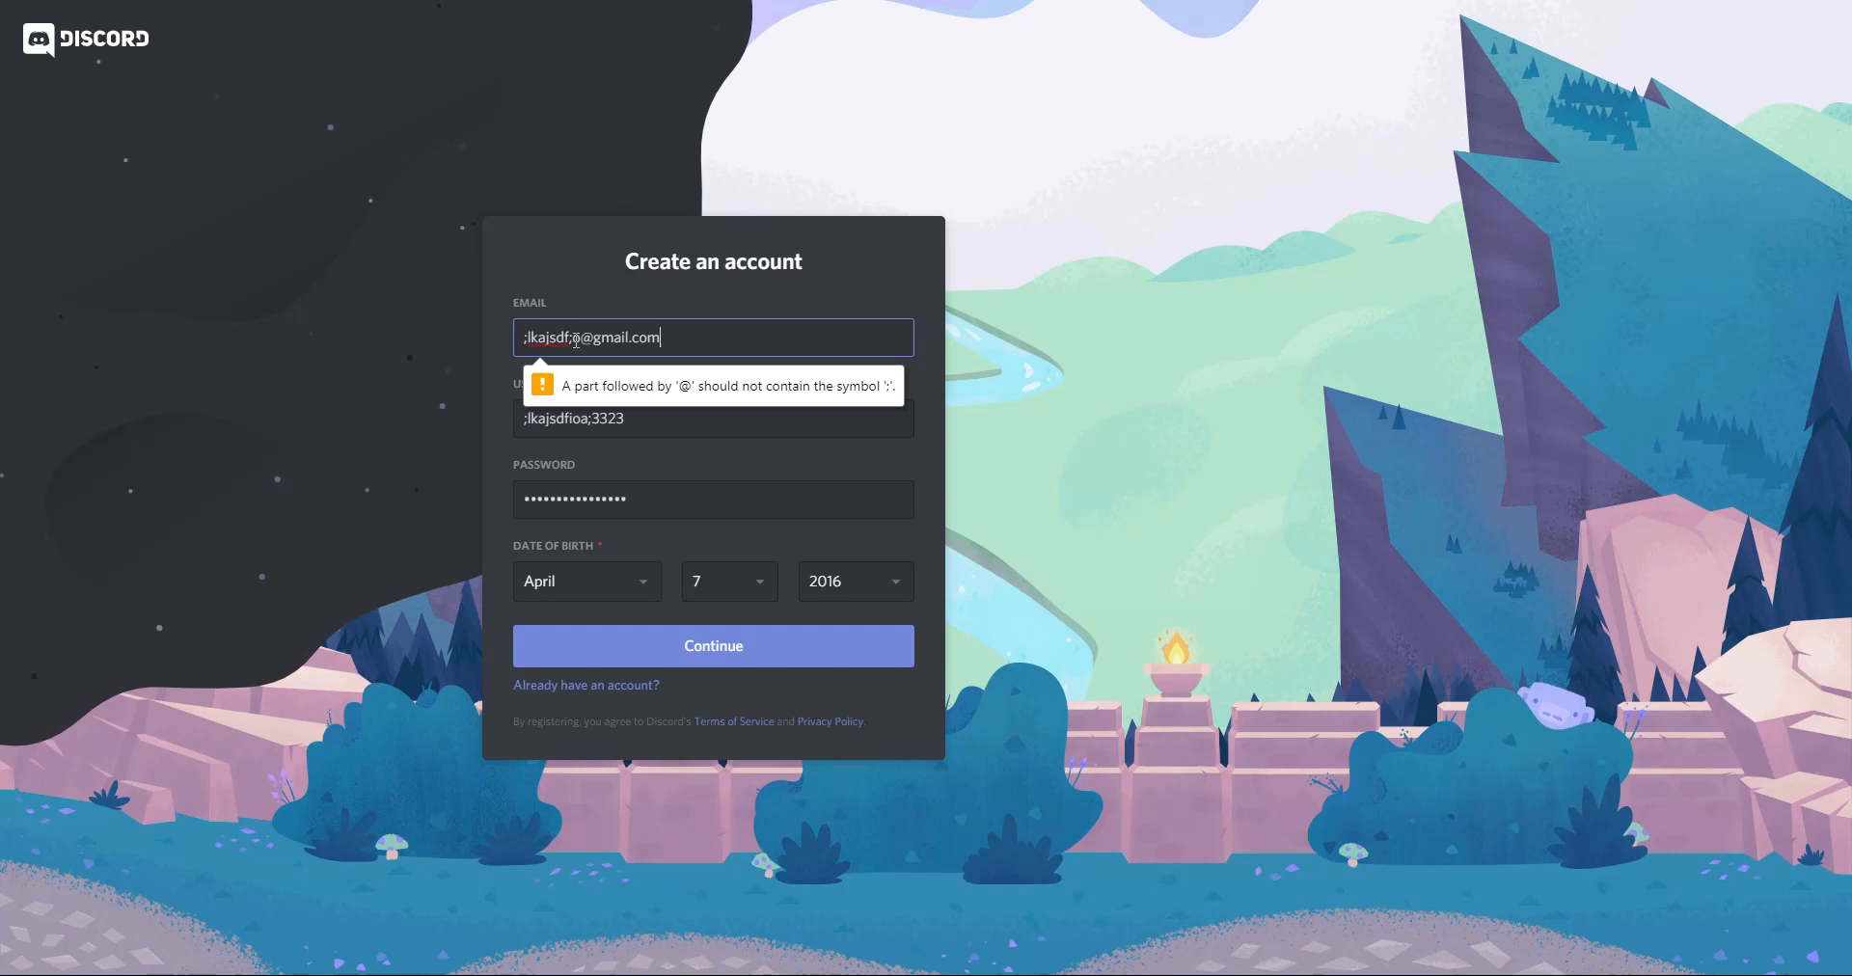
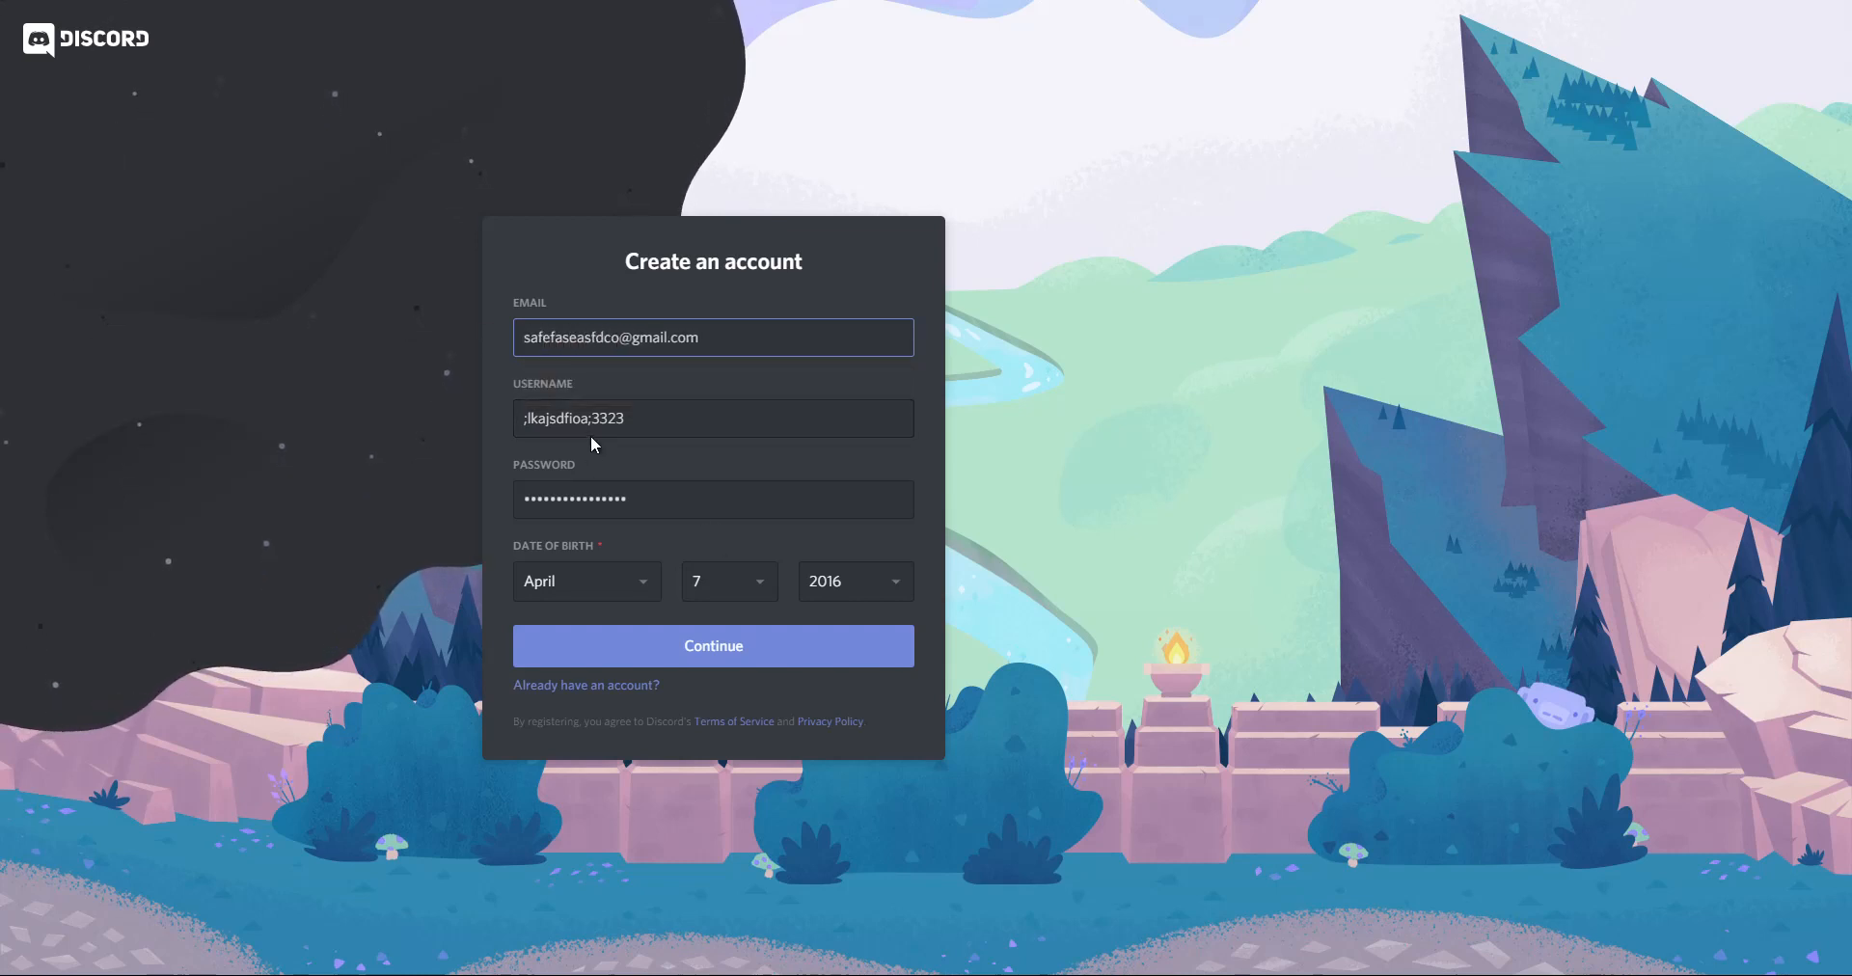
{"action": "left_click", "coordinate": [712, 644]}
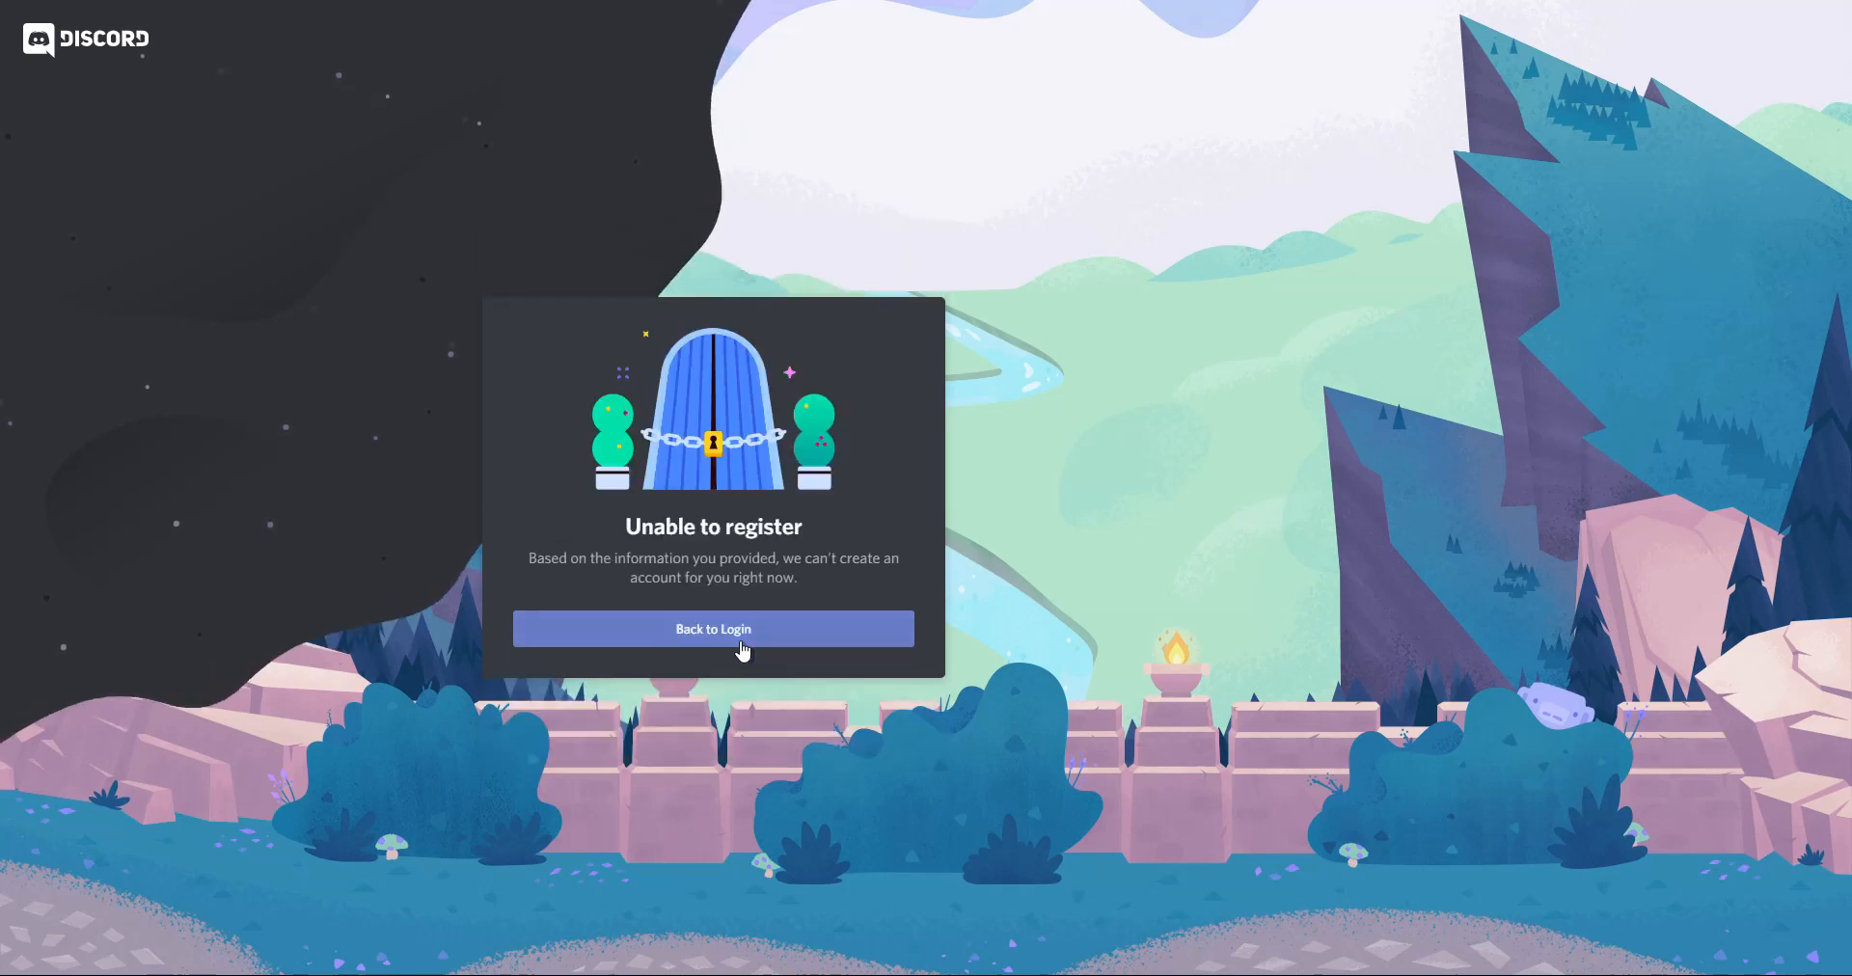
{"action": "mouse_move", "coordinate": [568, 440]}
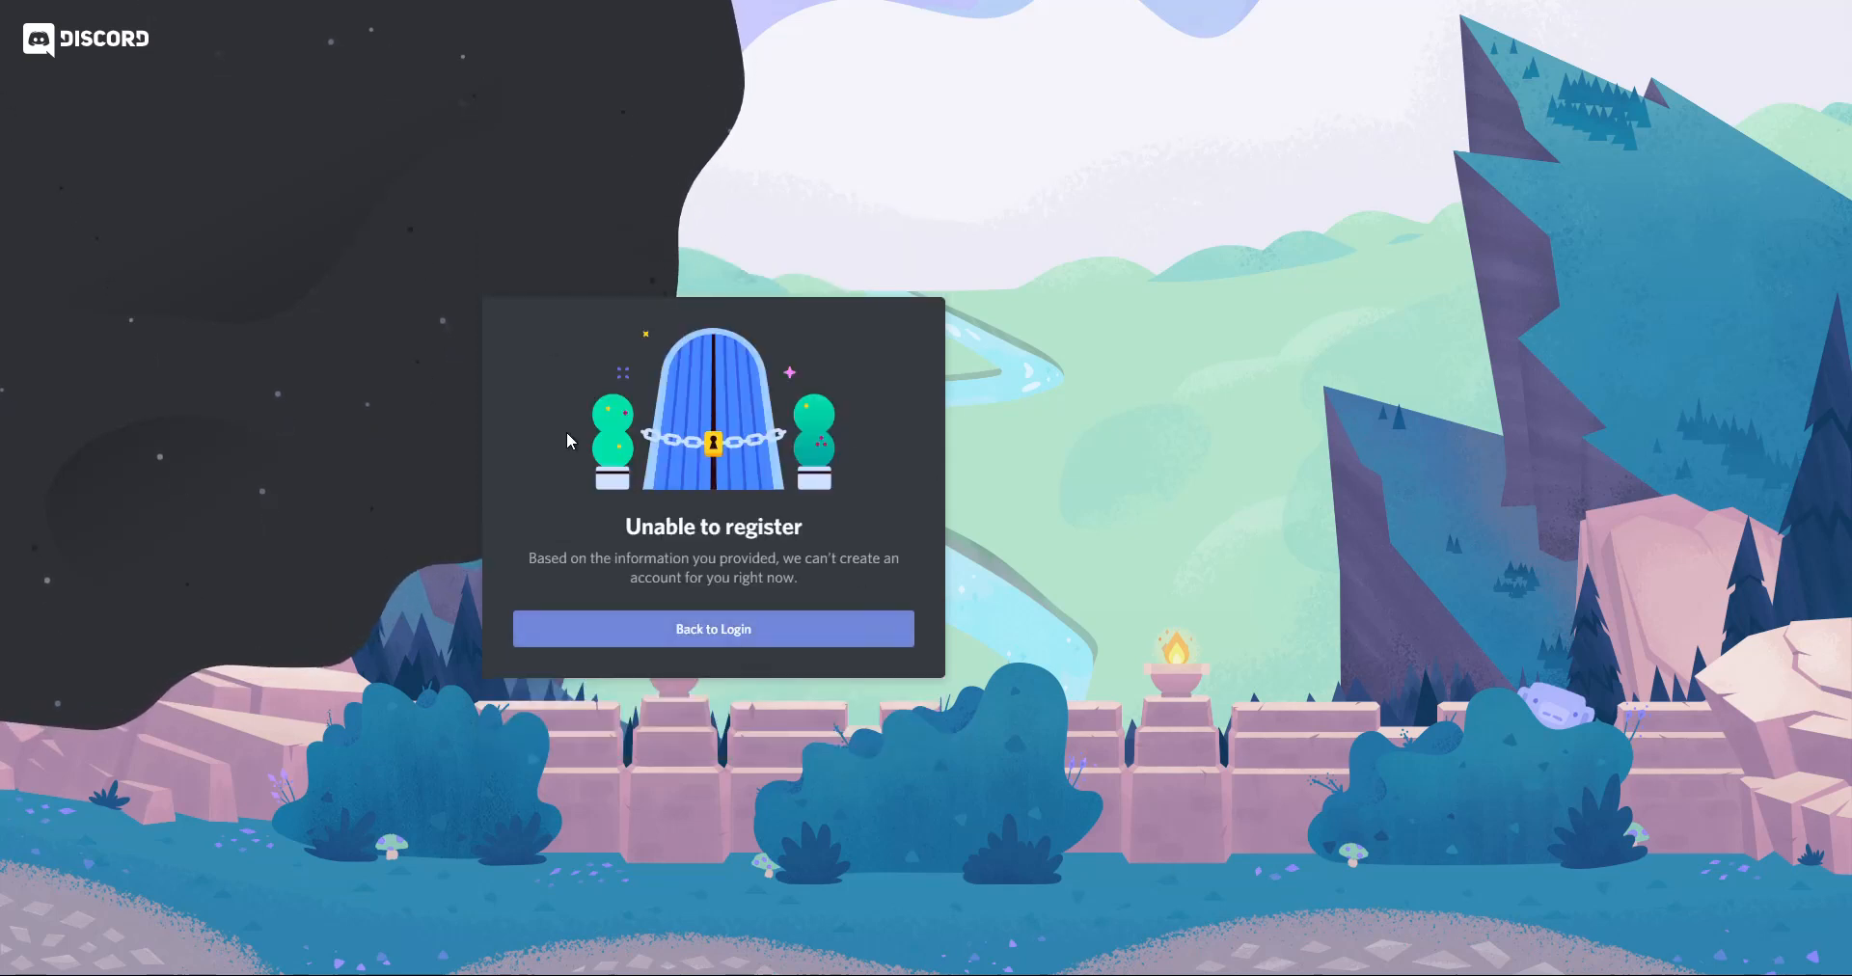
{"action": "mouse_move", "coordinate": [1023, 718]}
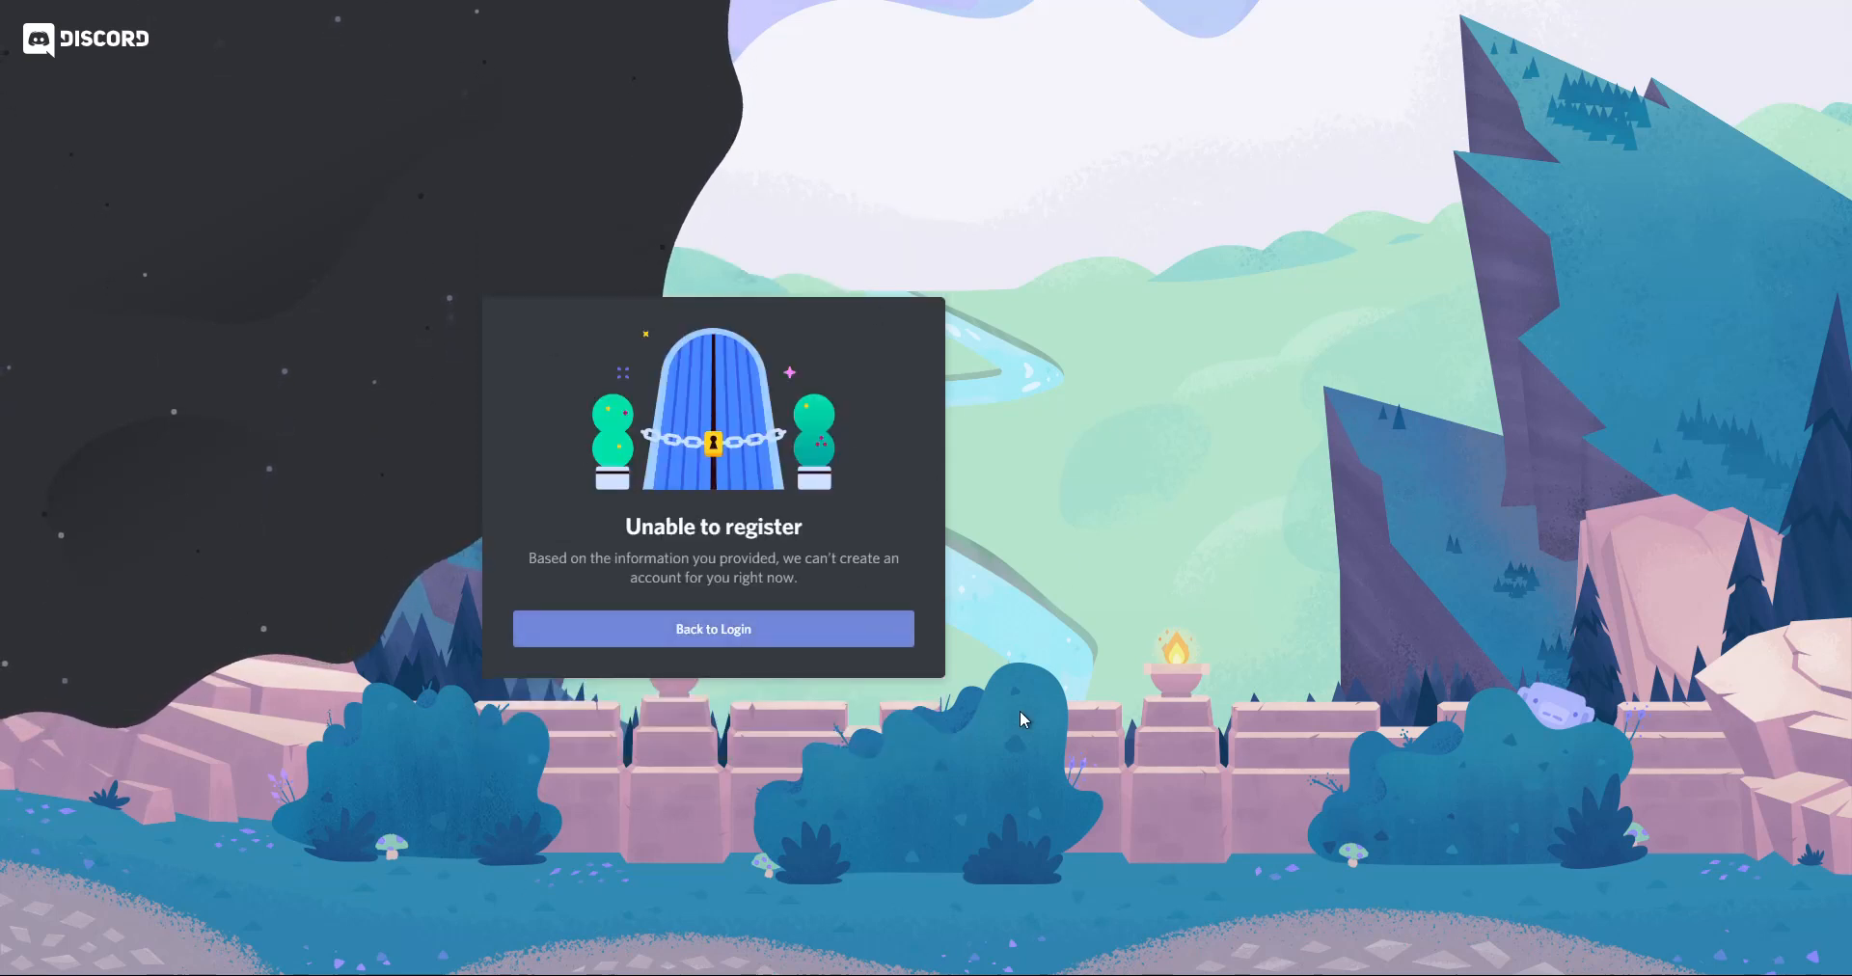
{"action": "mouse_move", "coordinate": [1125, 646]}
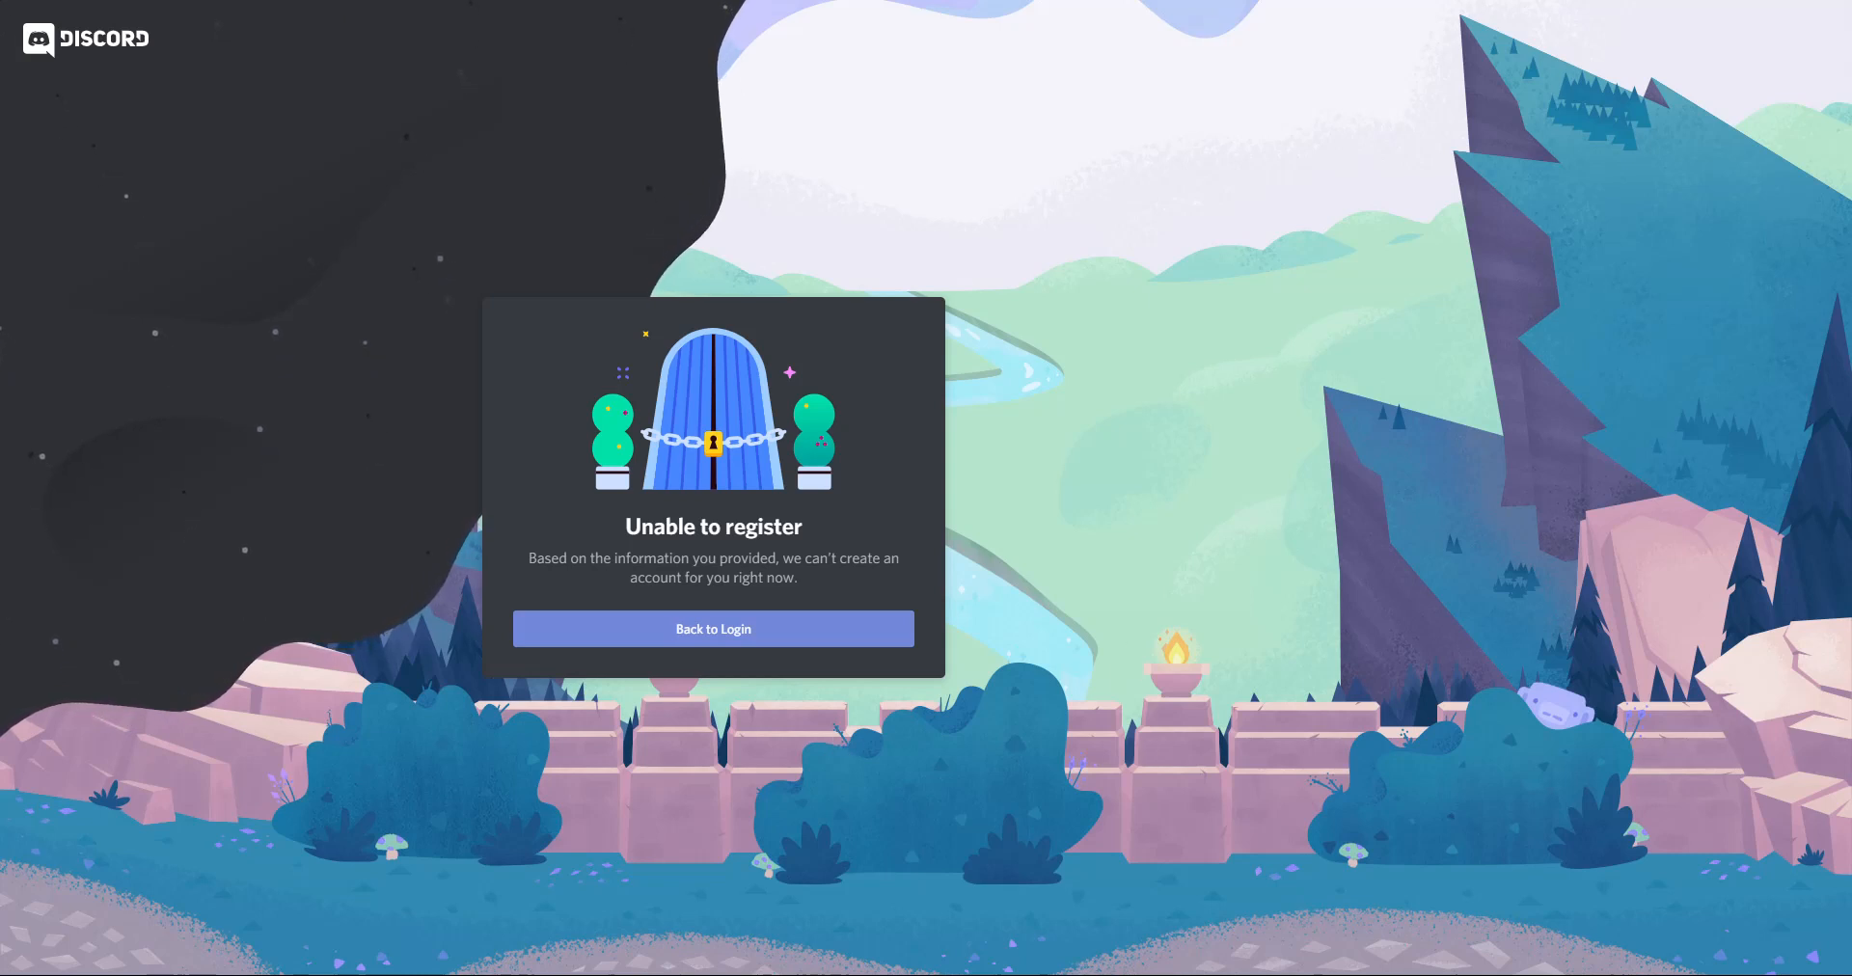
{"action": "mouse_move", "coordinate": [958, 591]}
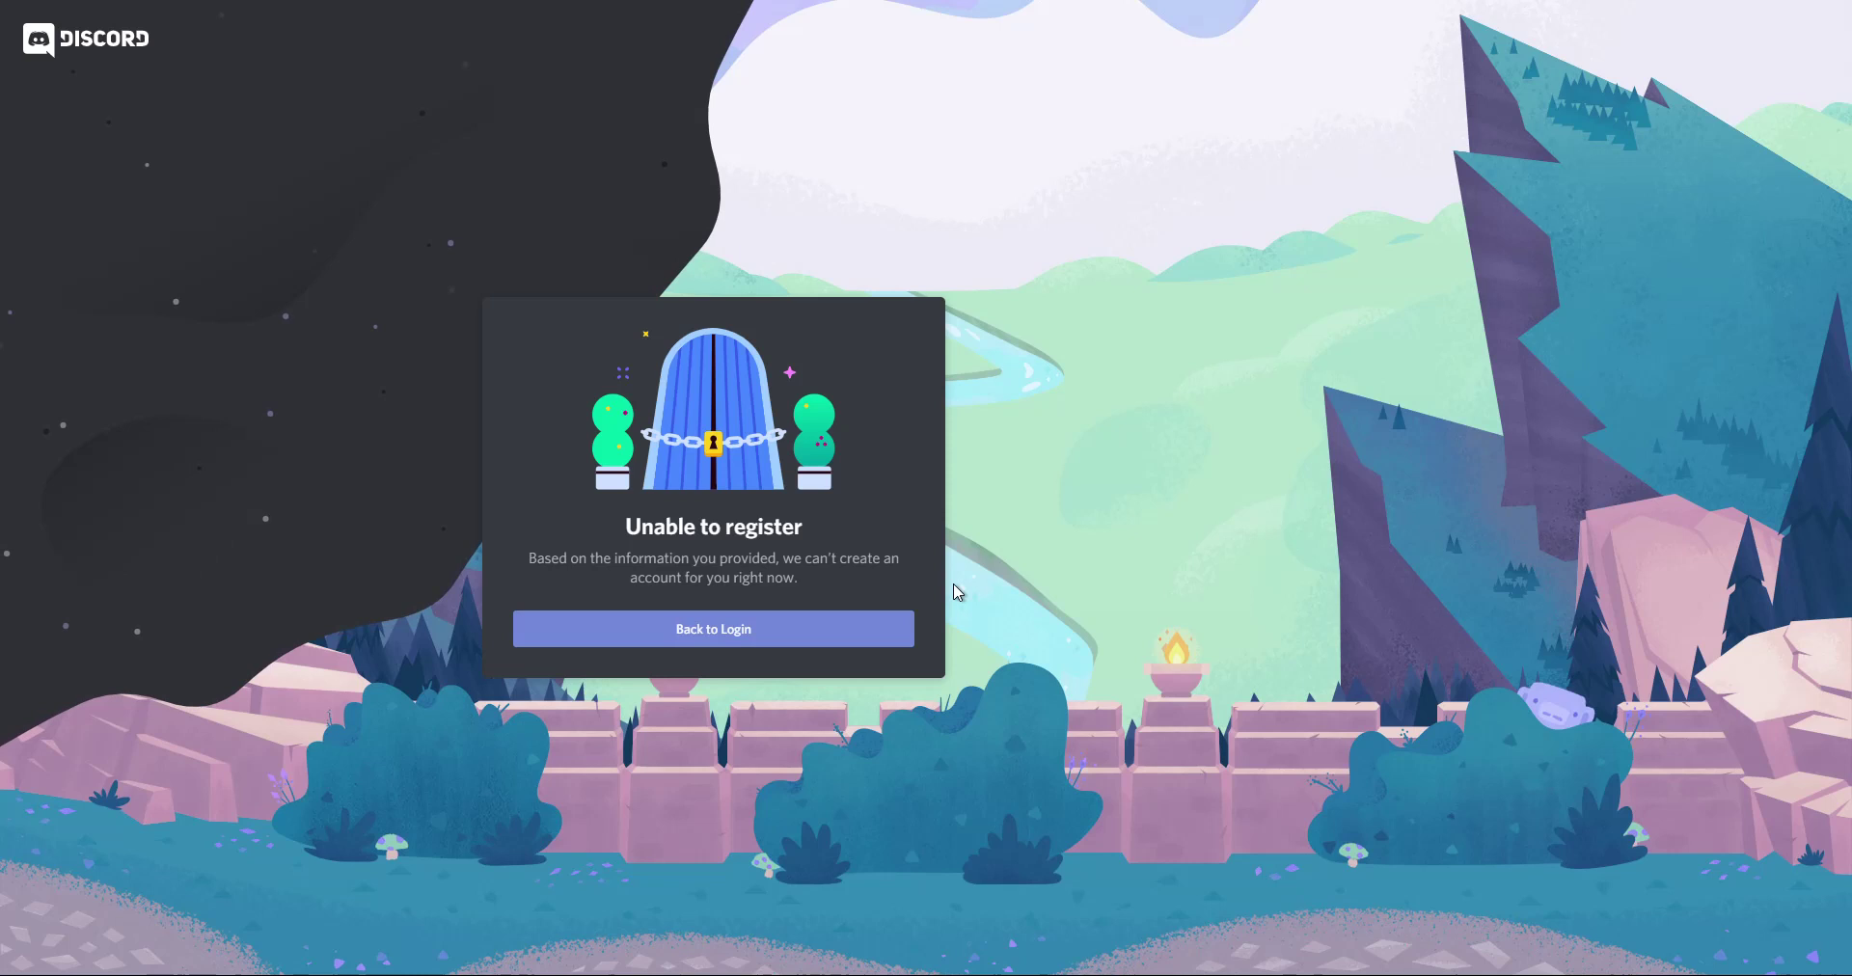
{"action": "mouse_move", "coordinate": [897, 627]}
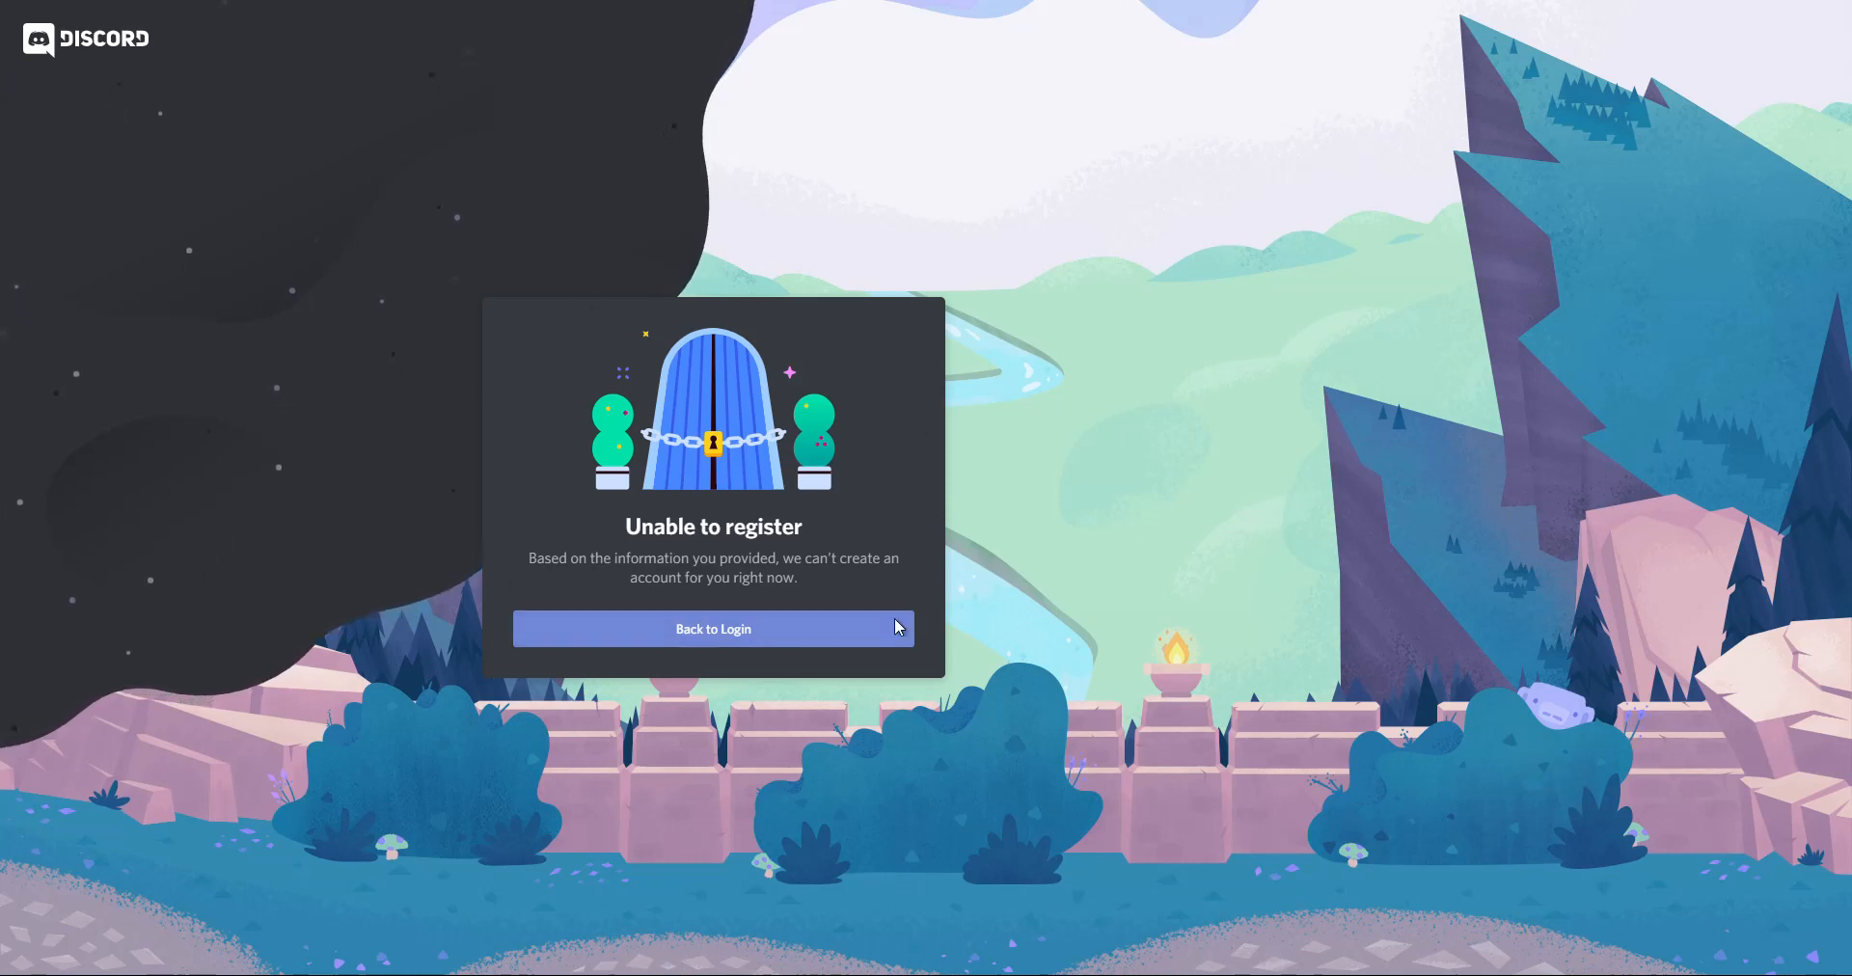
{"action": "mouse_move", "coordinate": [828, 643]}
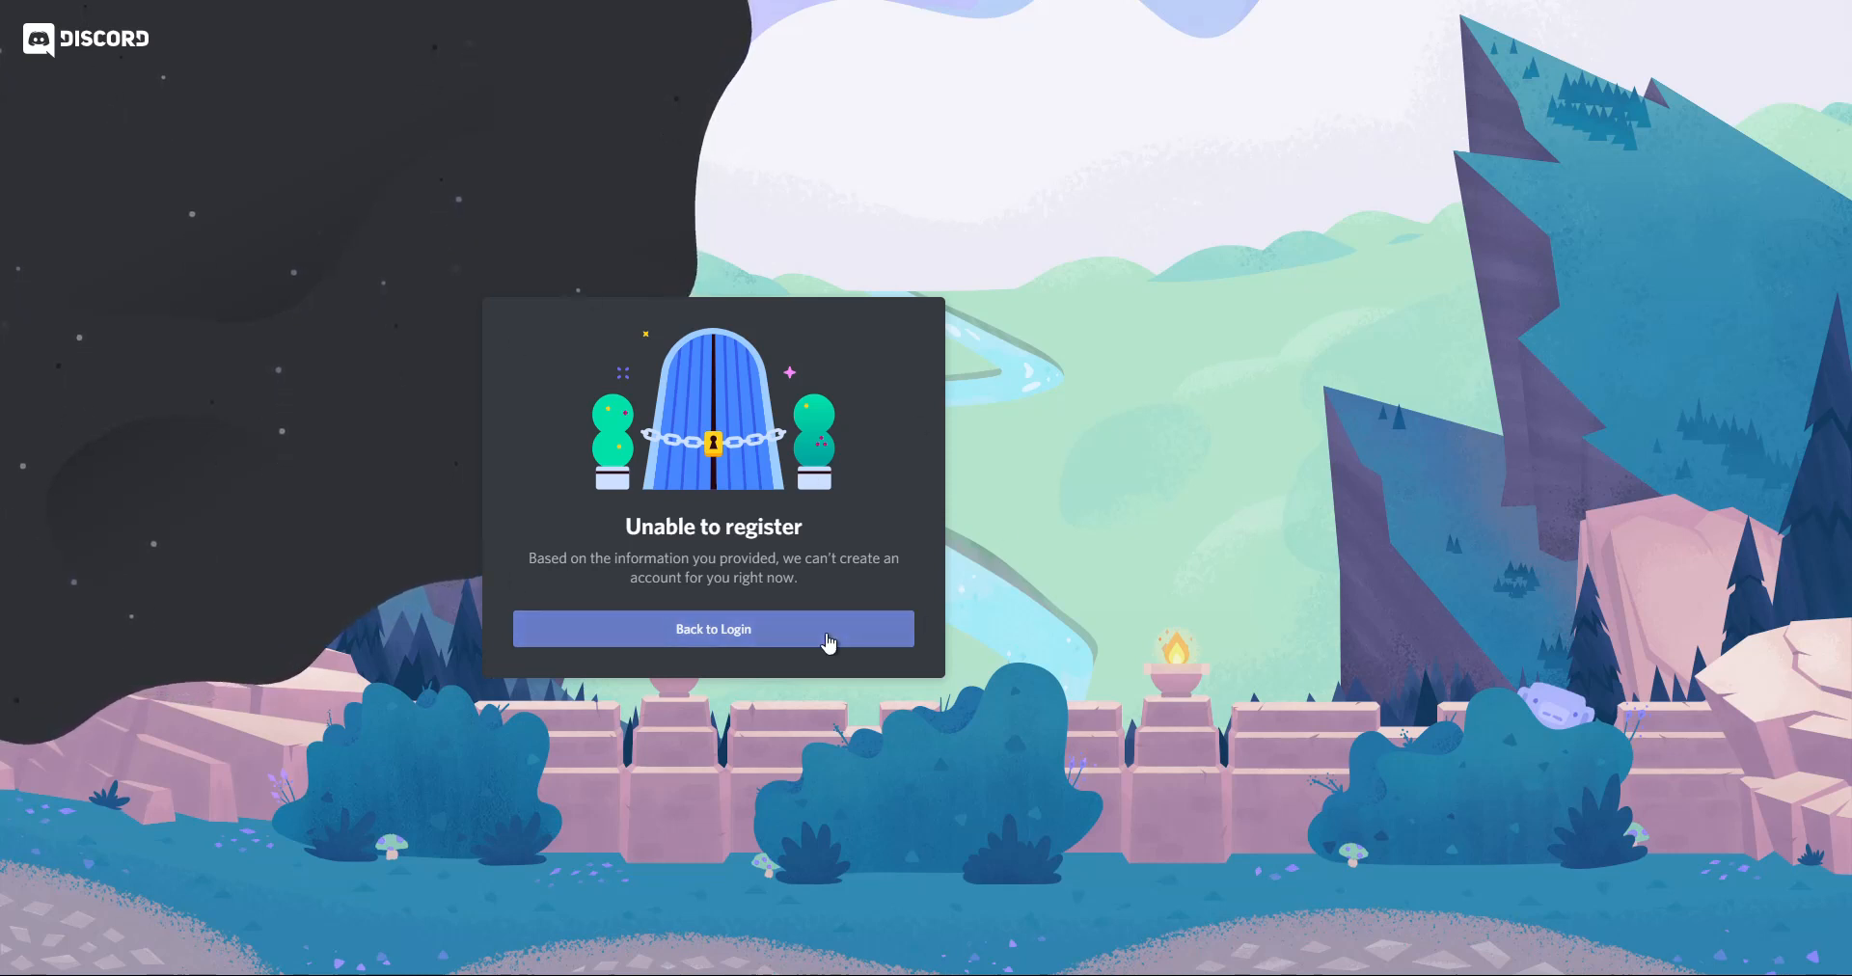
{"action": "left_click", "coordinate": [712, 627]}
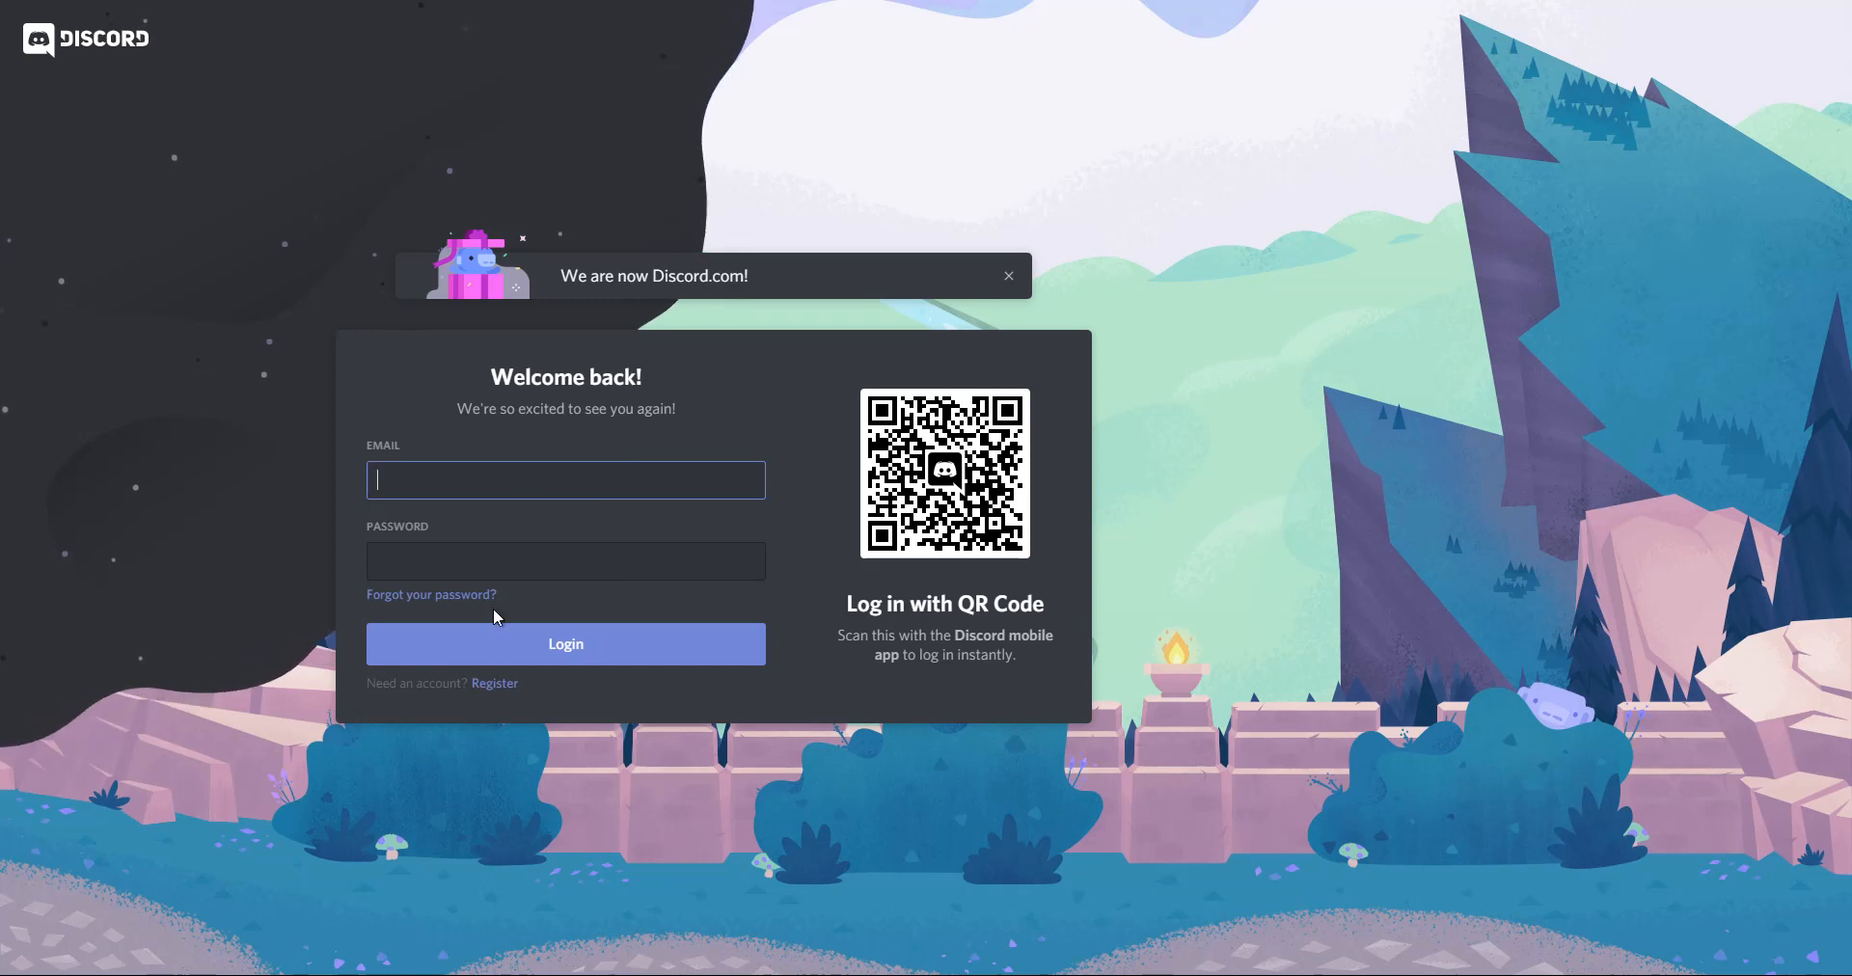
{"action": "left_click", "coordinate": [494, 683]}
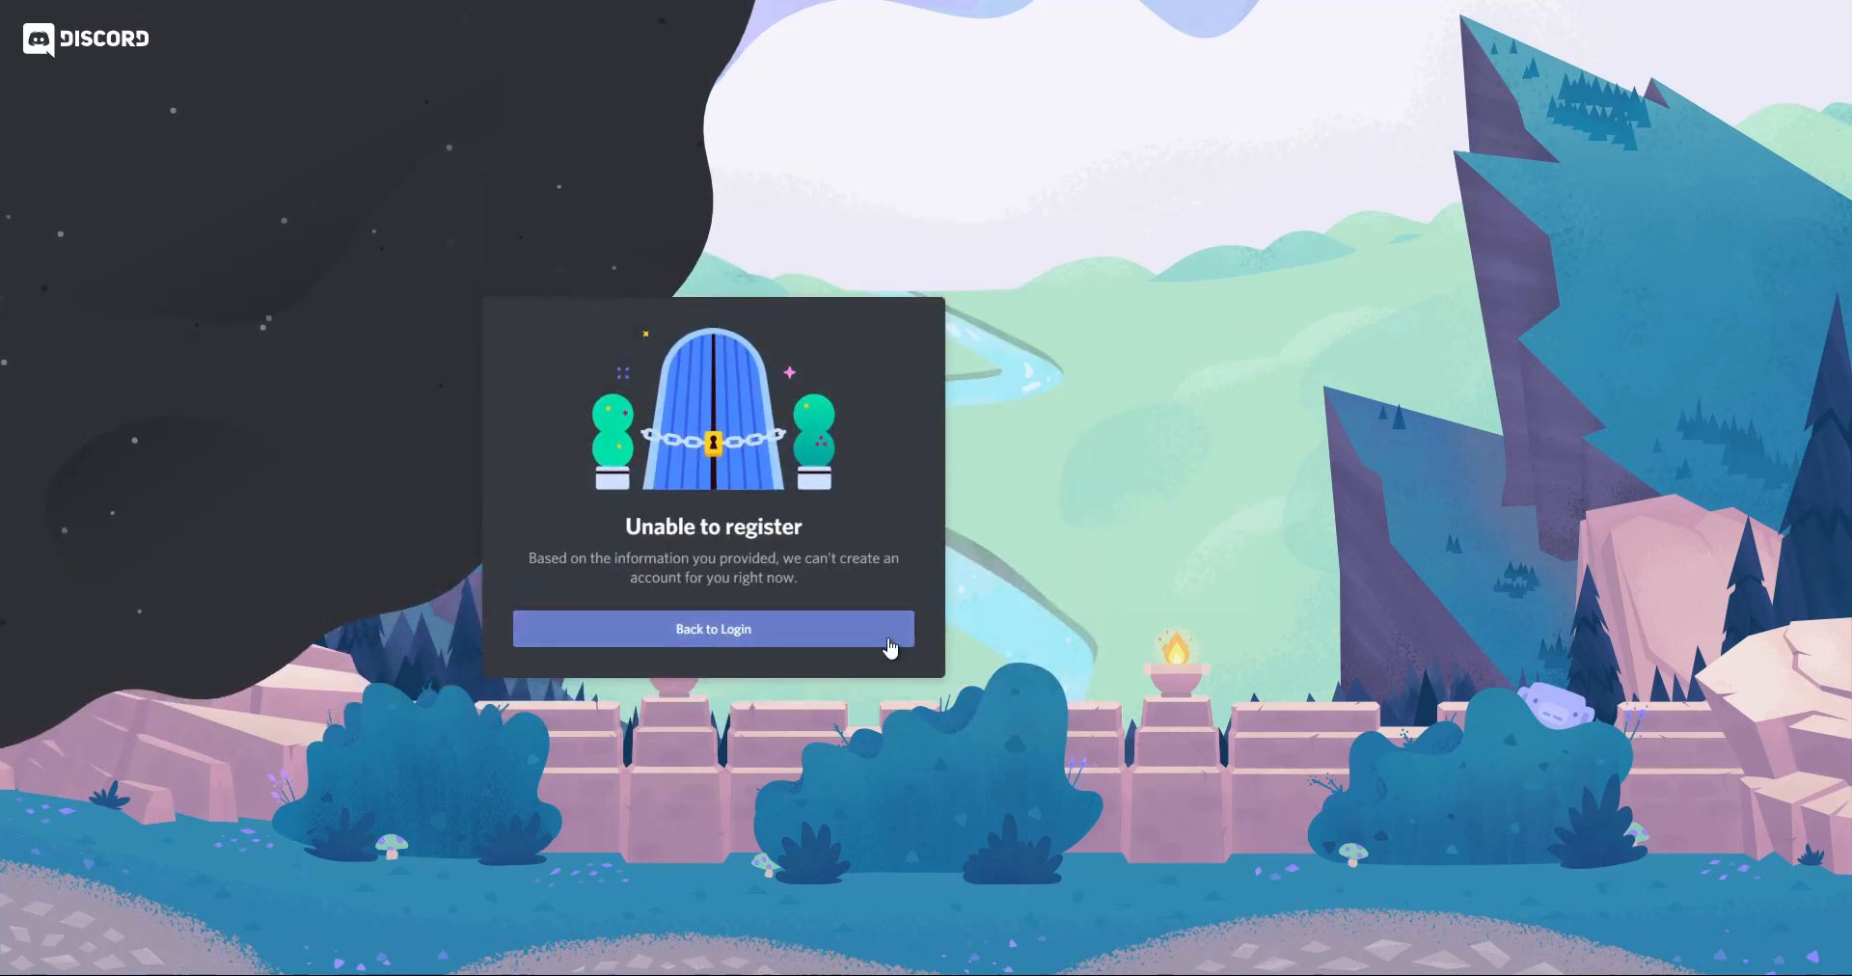
{"action": "mouse_move", "coordinate": [712, 548]}
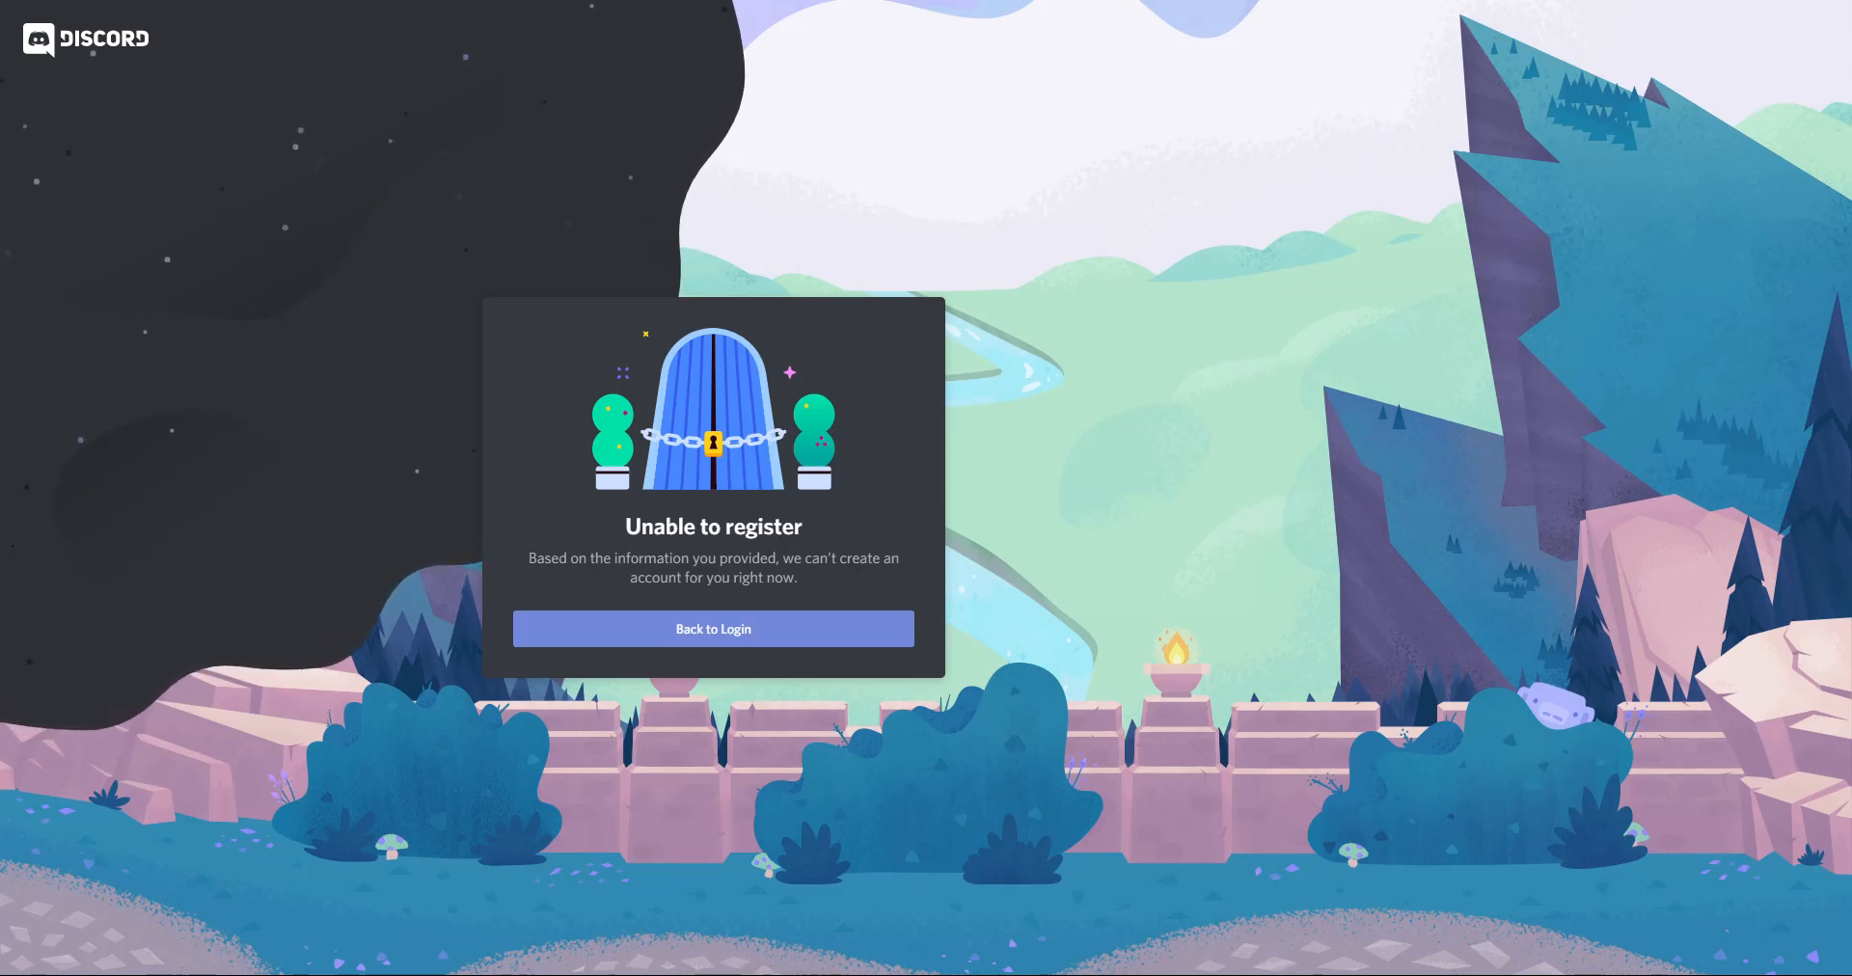
Reach Brave's settings page through the browser's main menu
{"action": "left_click", "coordinate": [1829, 17]}
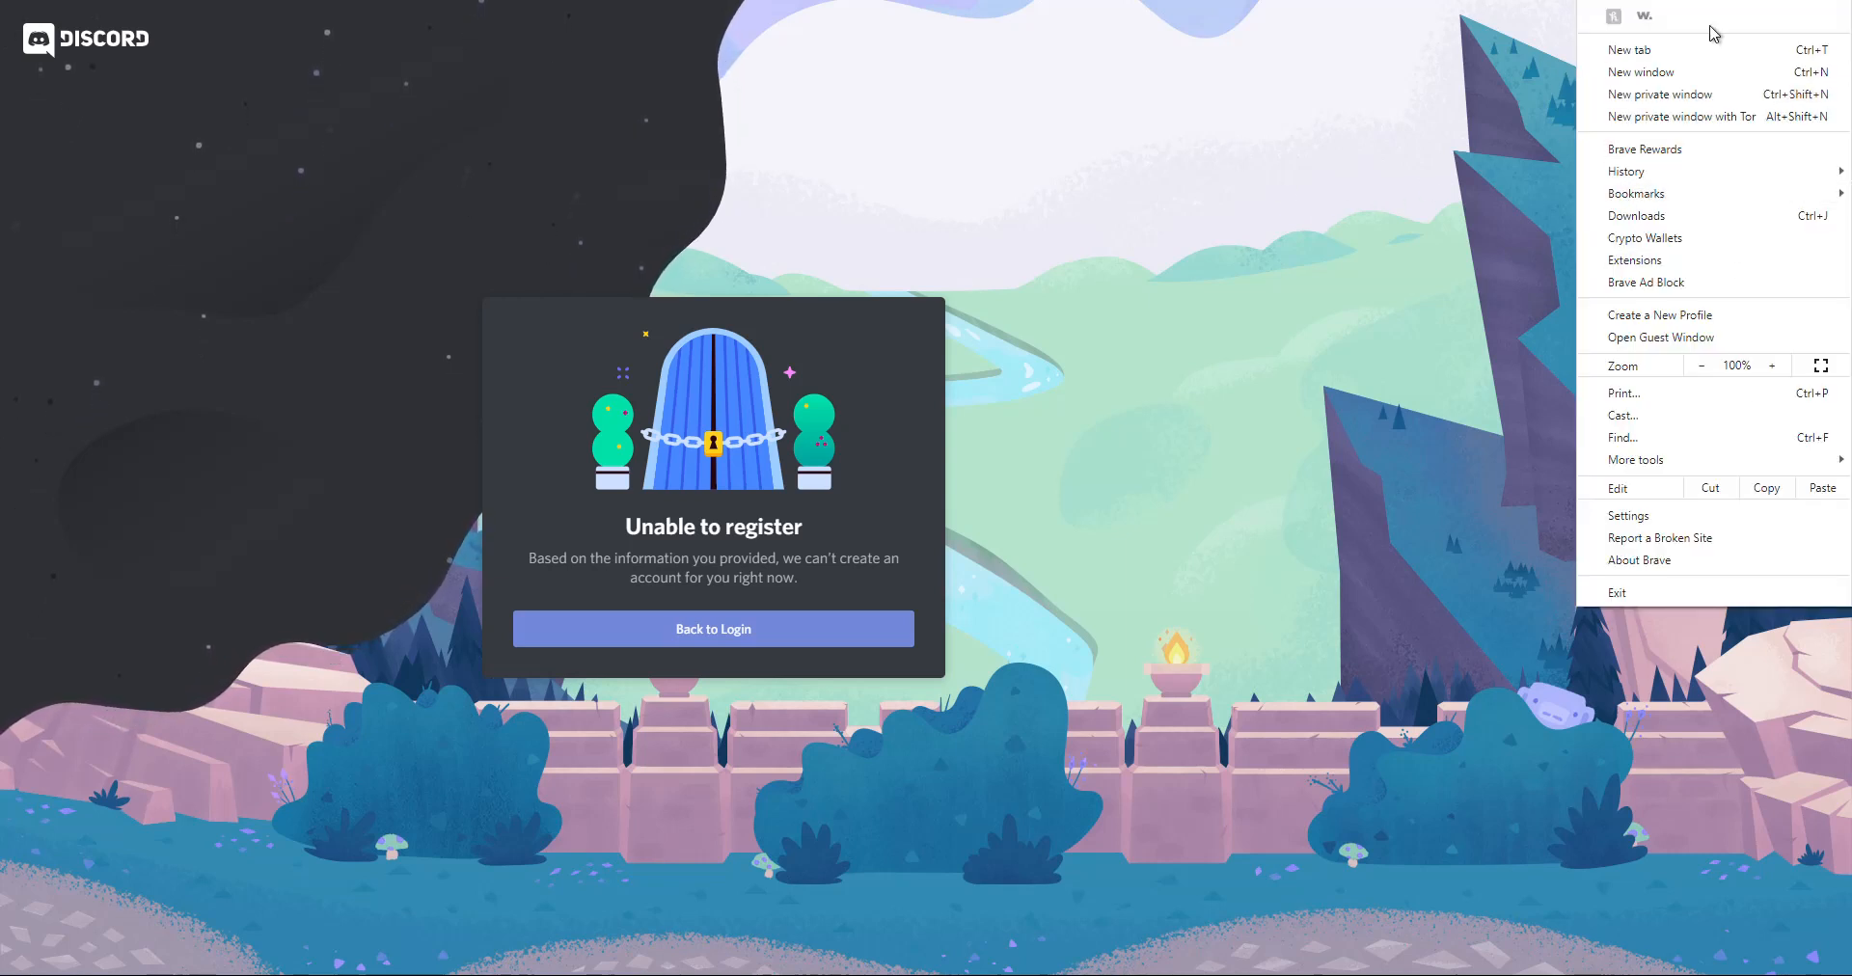
{"action": "mouse_move", "coordinate": [1690, 528]}
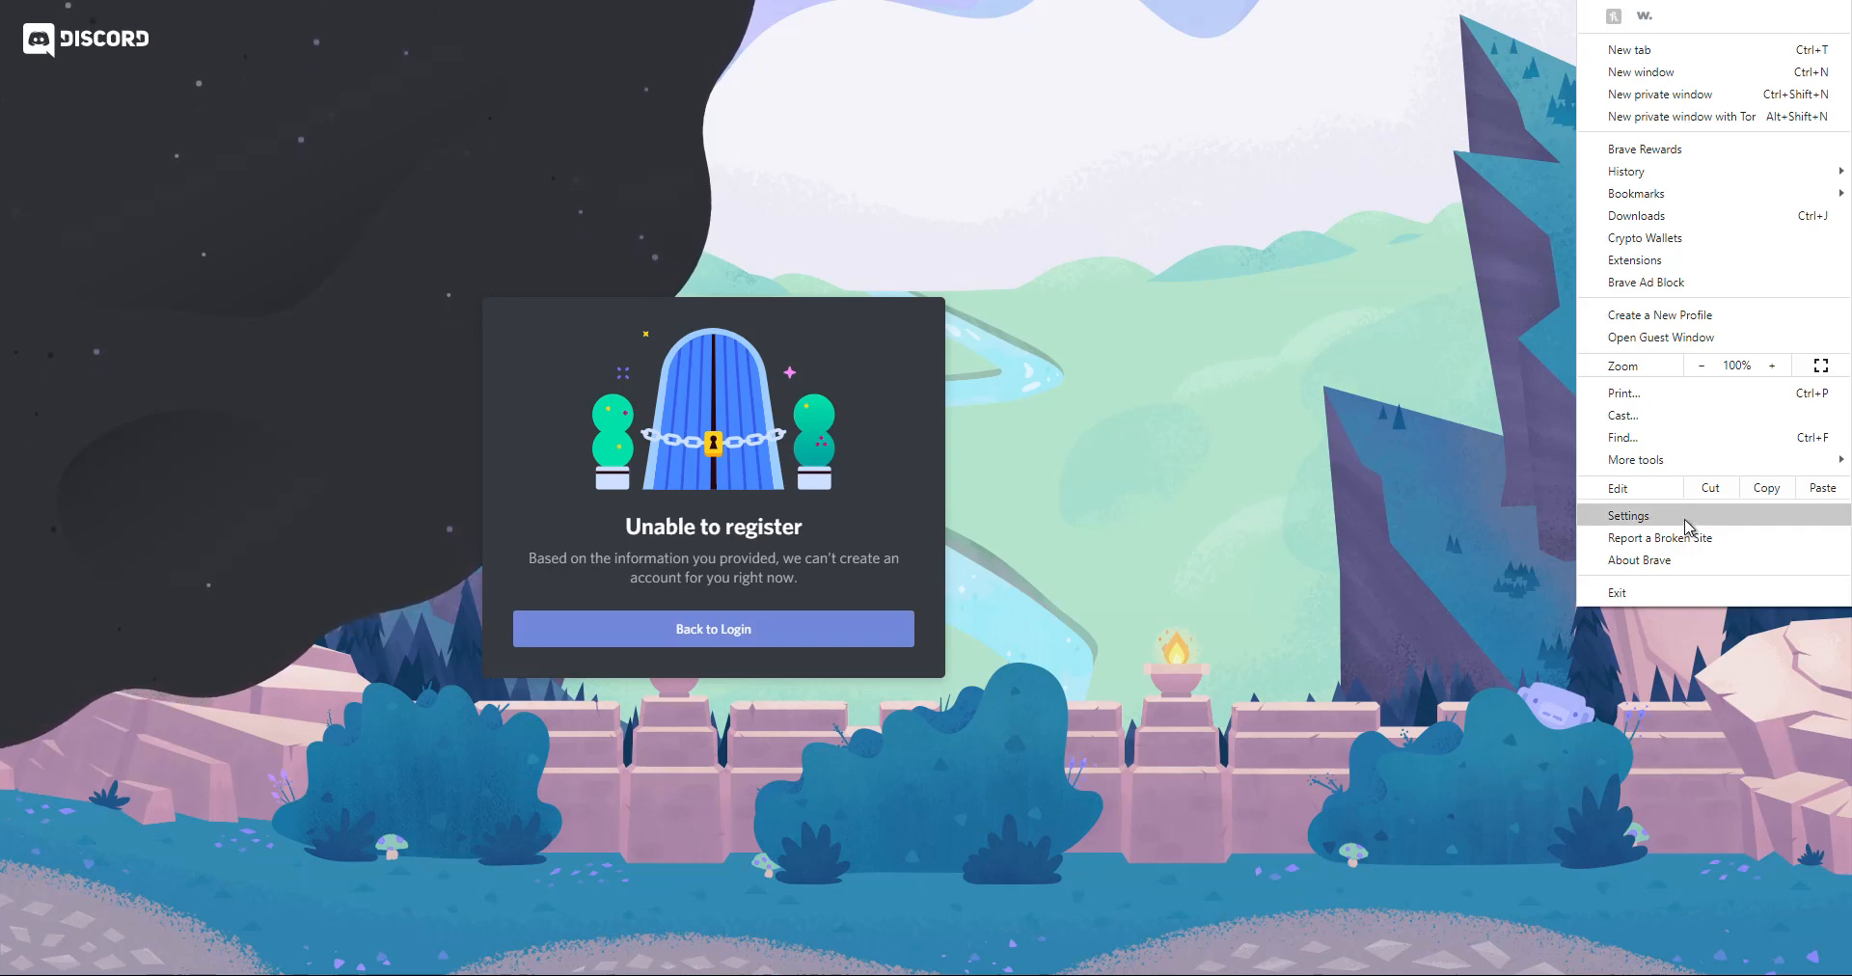
{"action": "left_click", "coordinate": [1629, 515]}
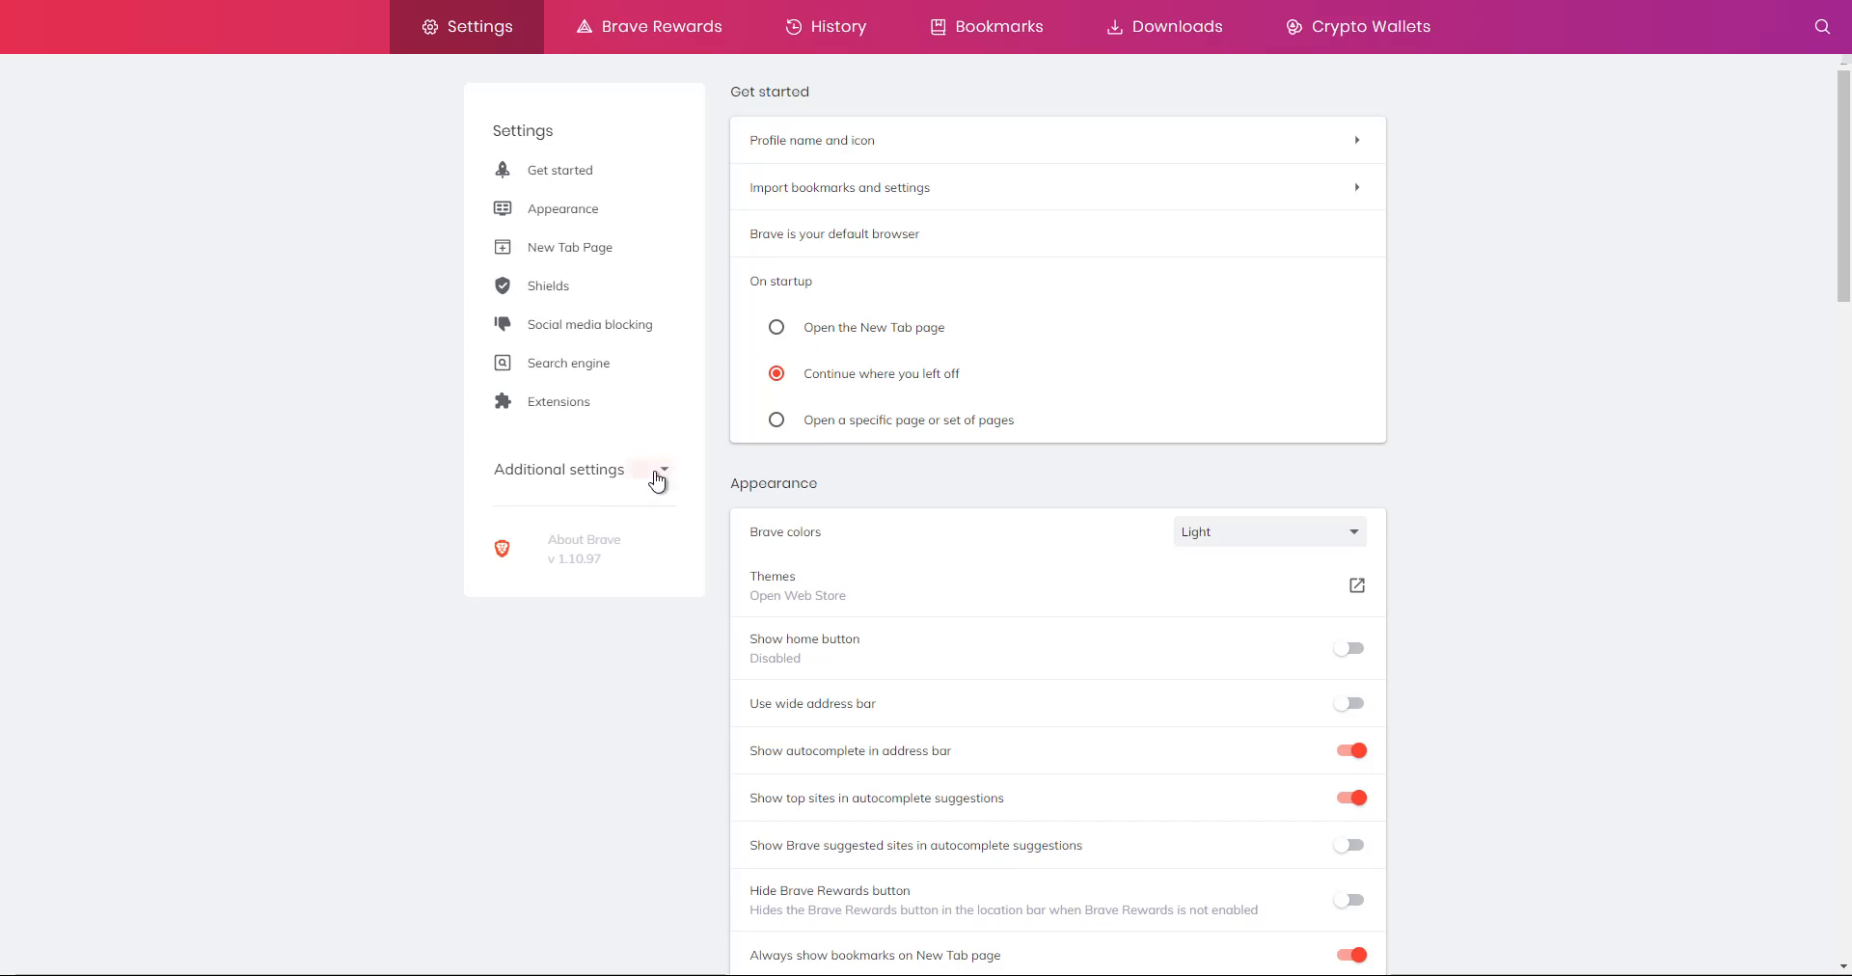
Clear the last hour of browsing data with history, cookies and cached files ticked
{"action": "left_click", "coordinate": [661, 479]}
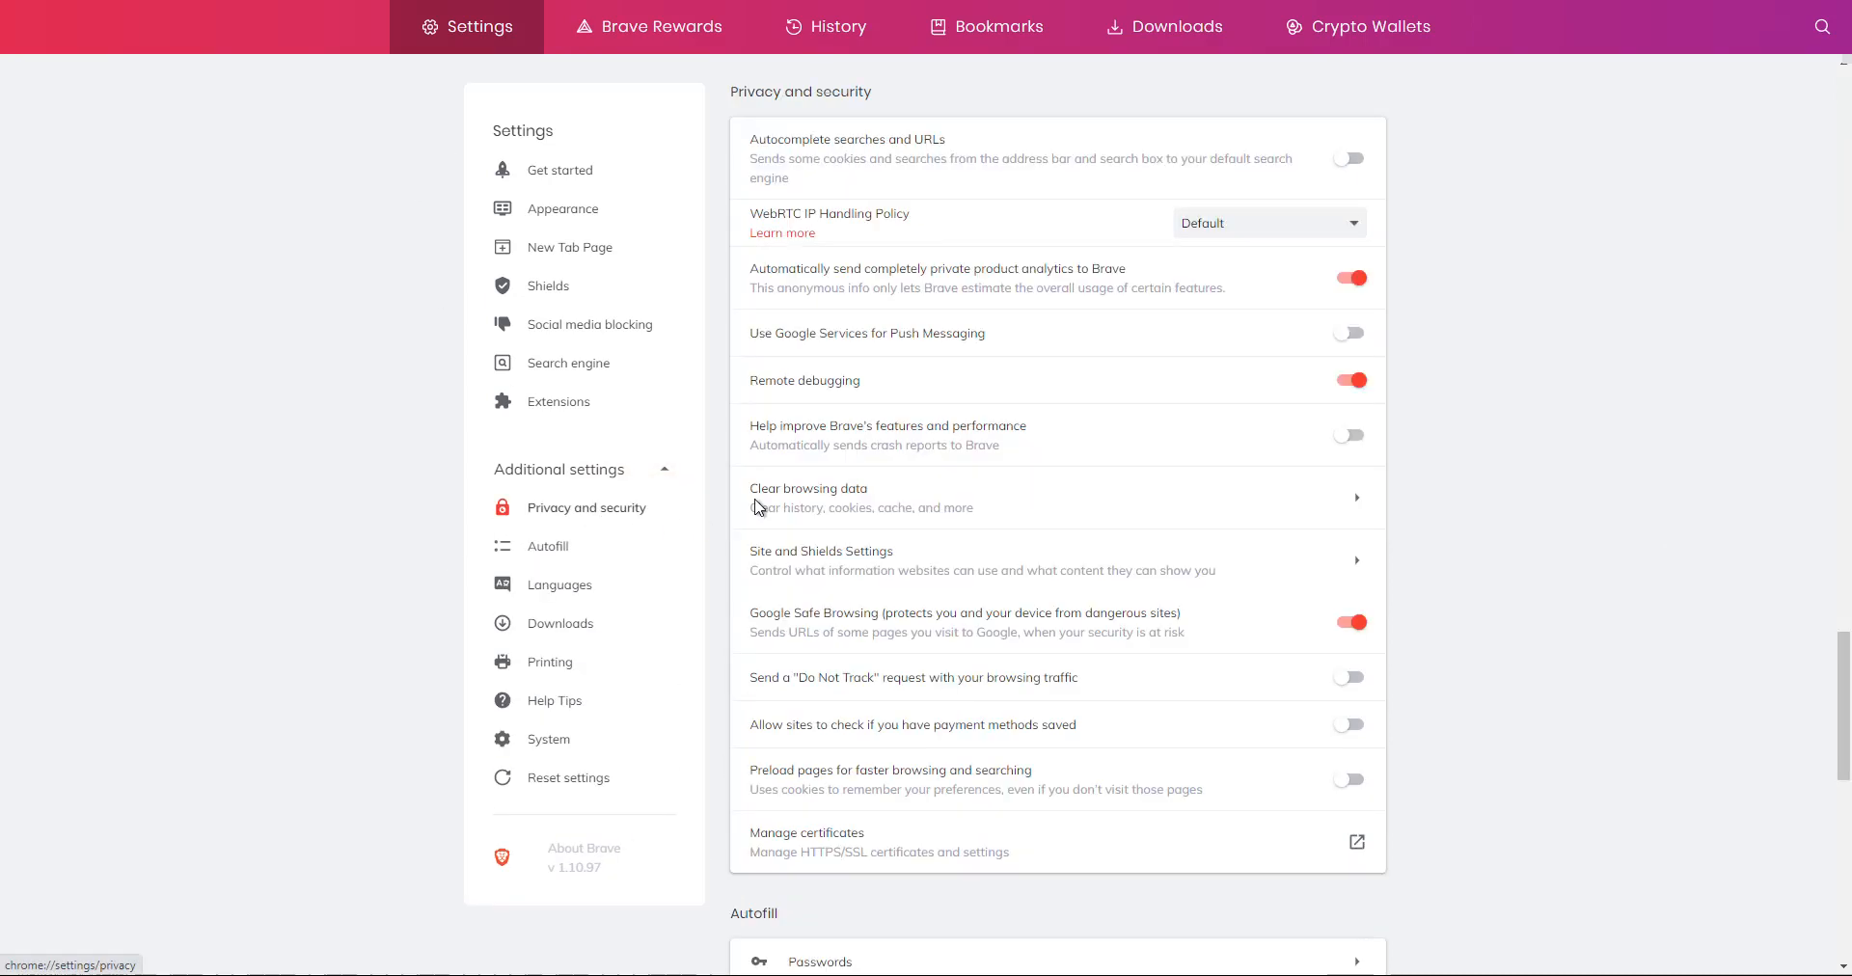
{"action": "left_click", "coordinate": [809, 496]}
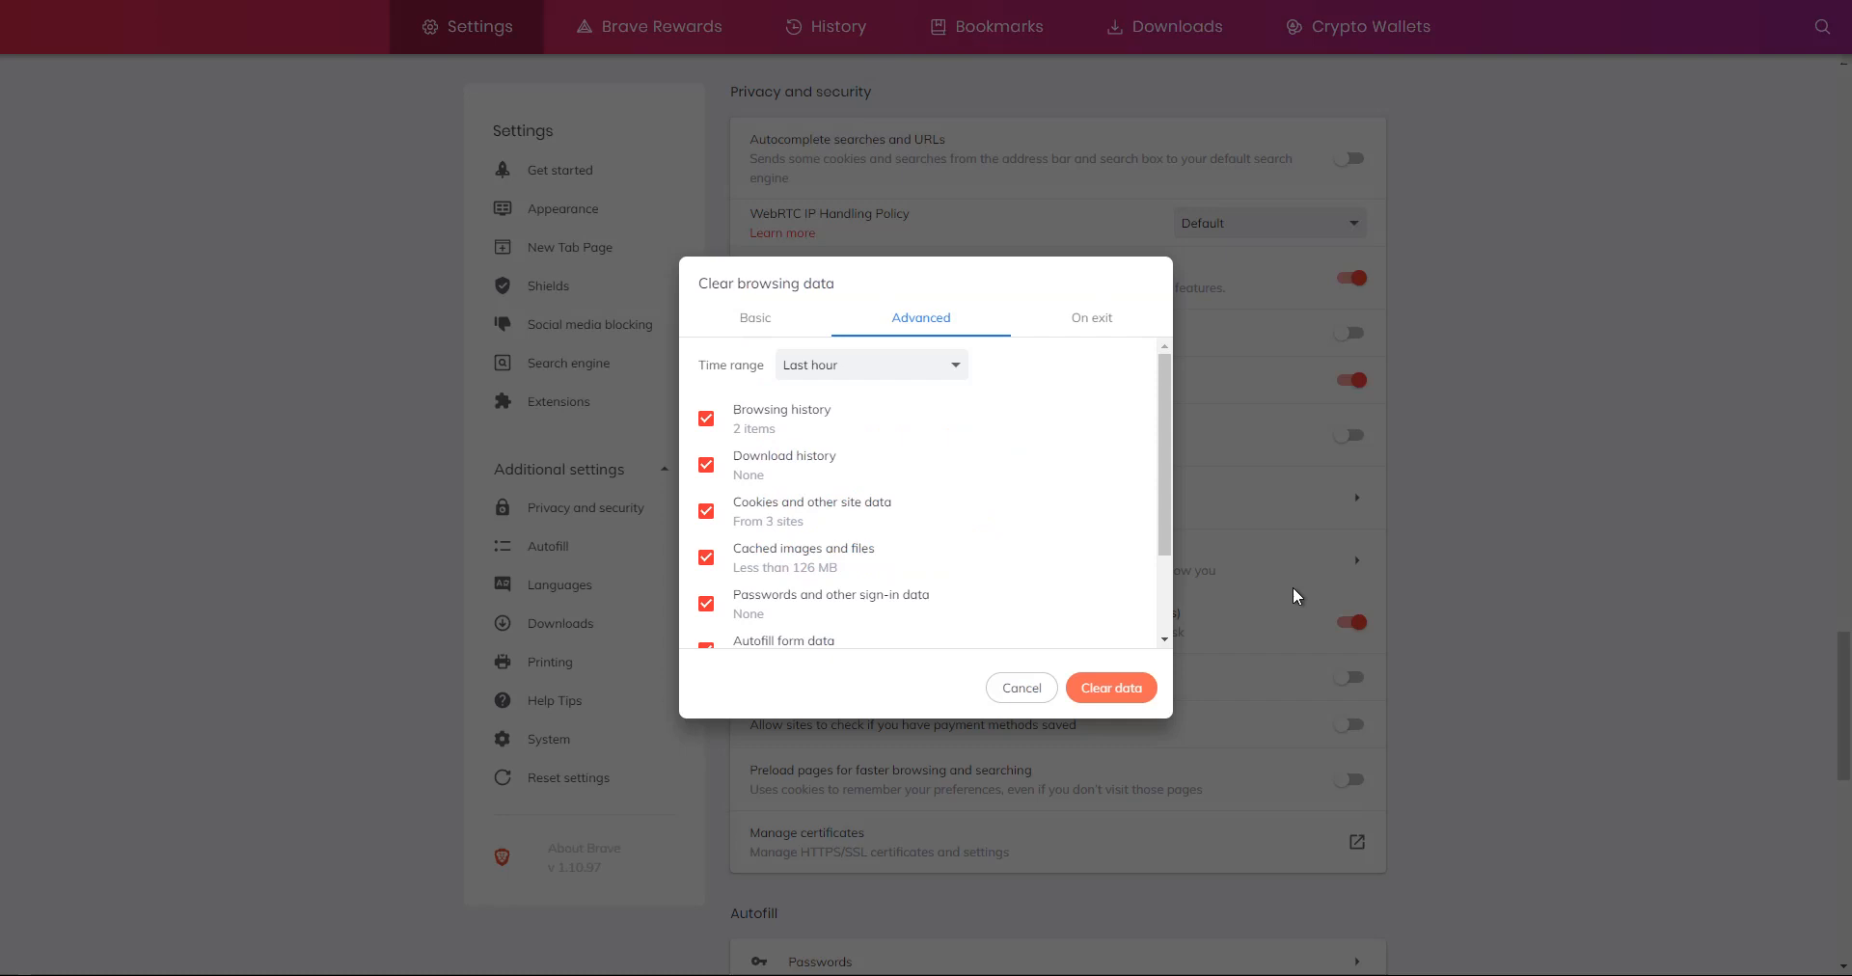
{"action": "mouse_move", "coordinate": [849, 291]}
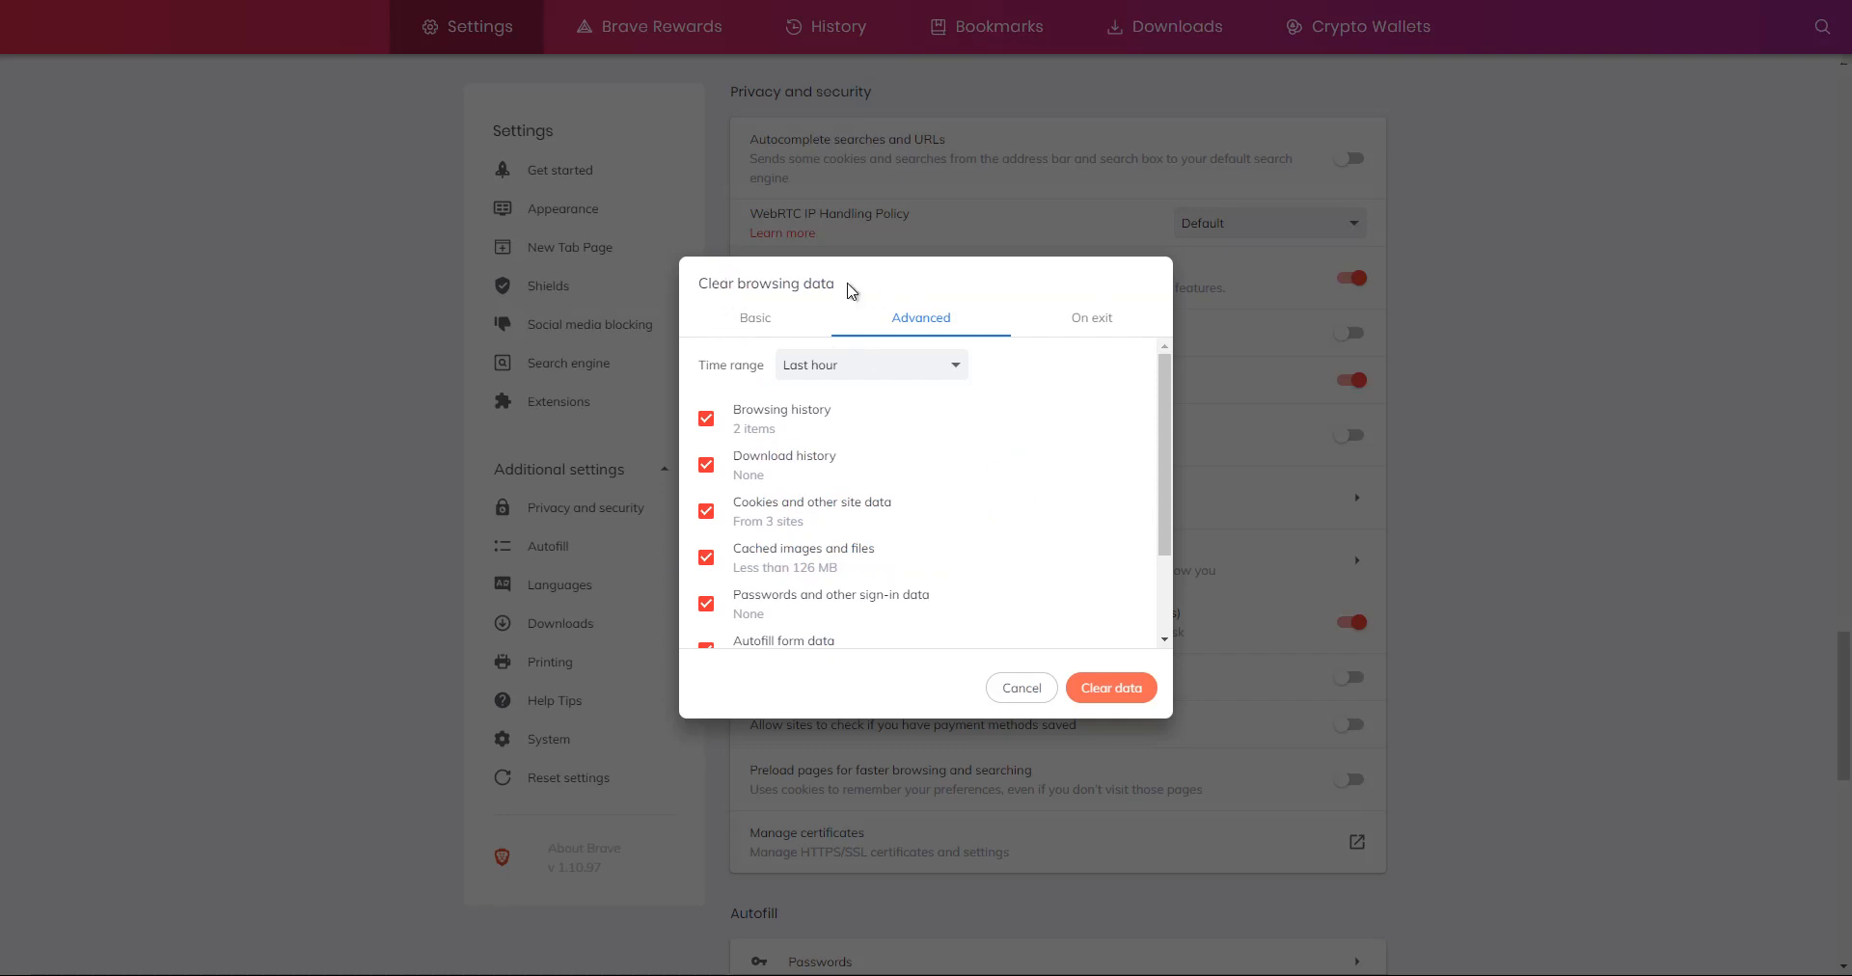
{"action": "left_click", "coordinate": [1109, 687]}
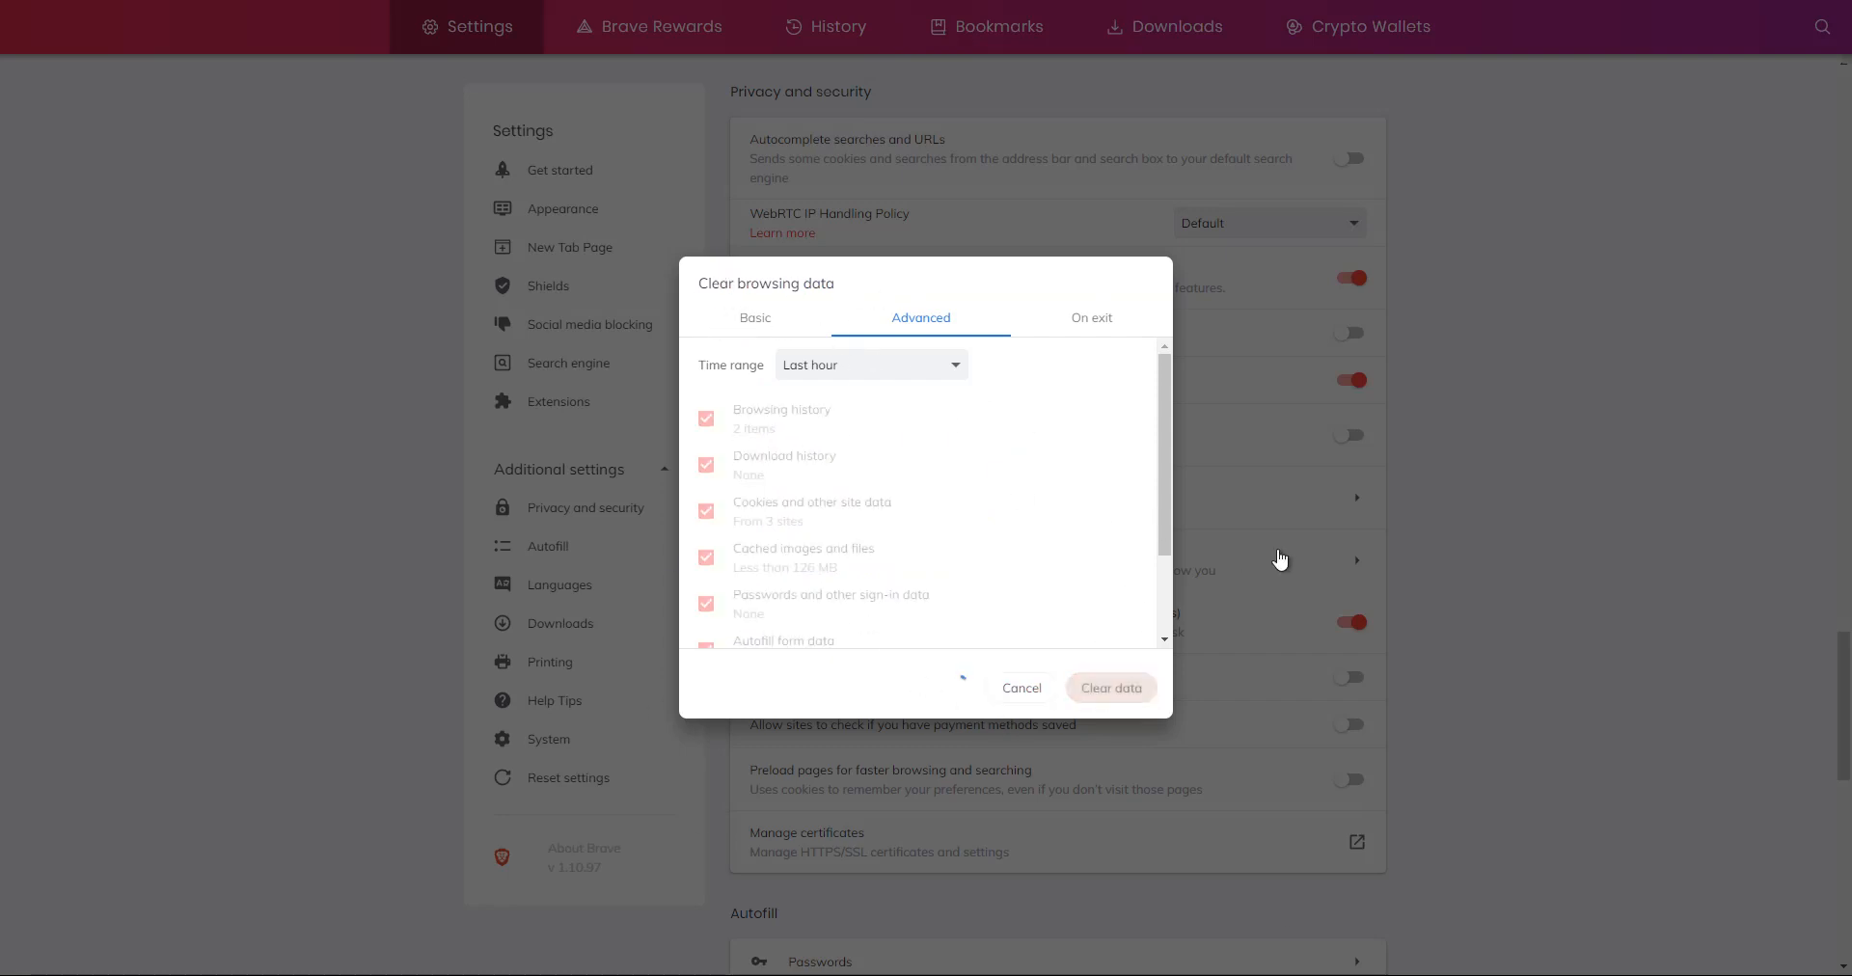
{"action": "left_click", "coordinate": [1020, 689]}
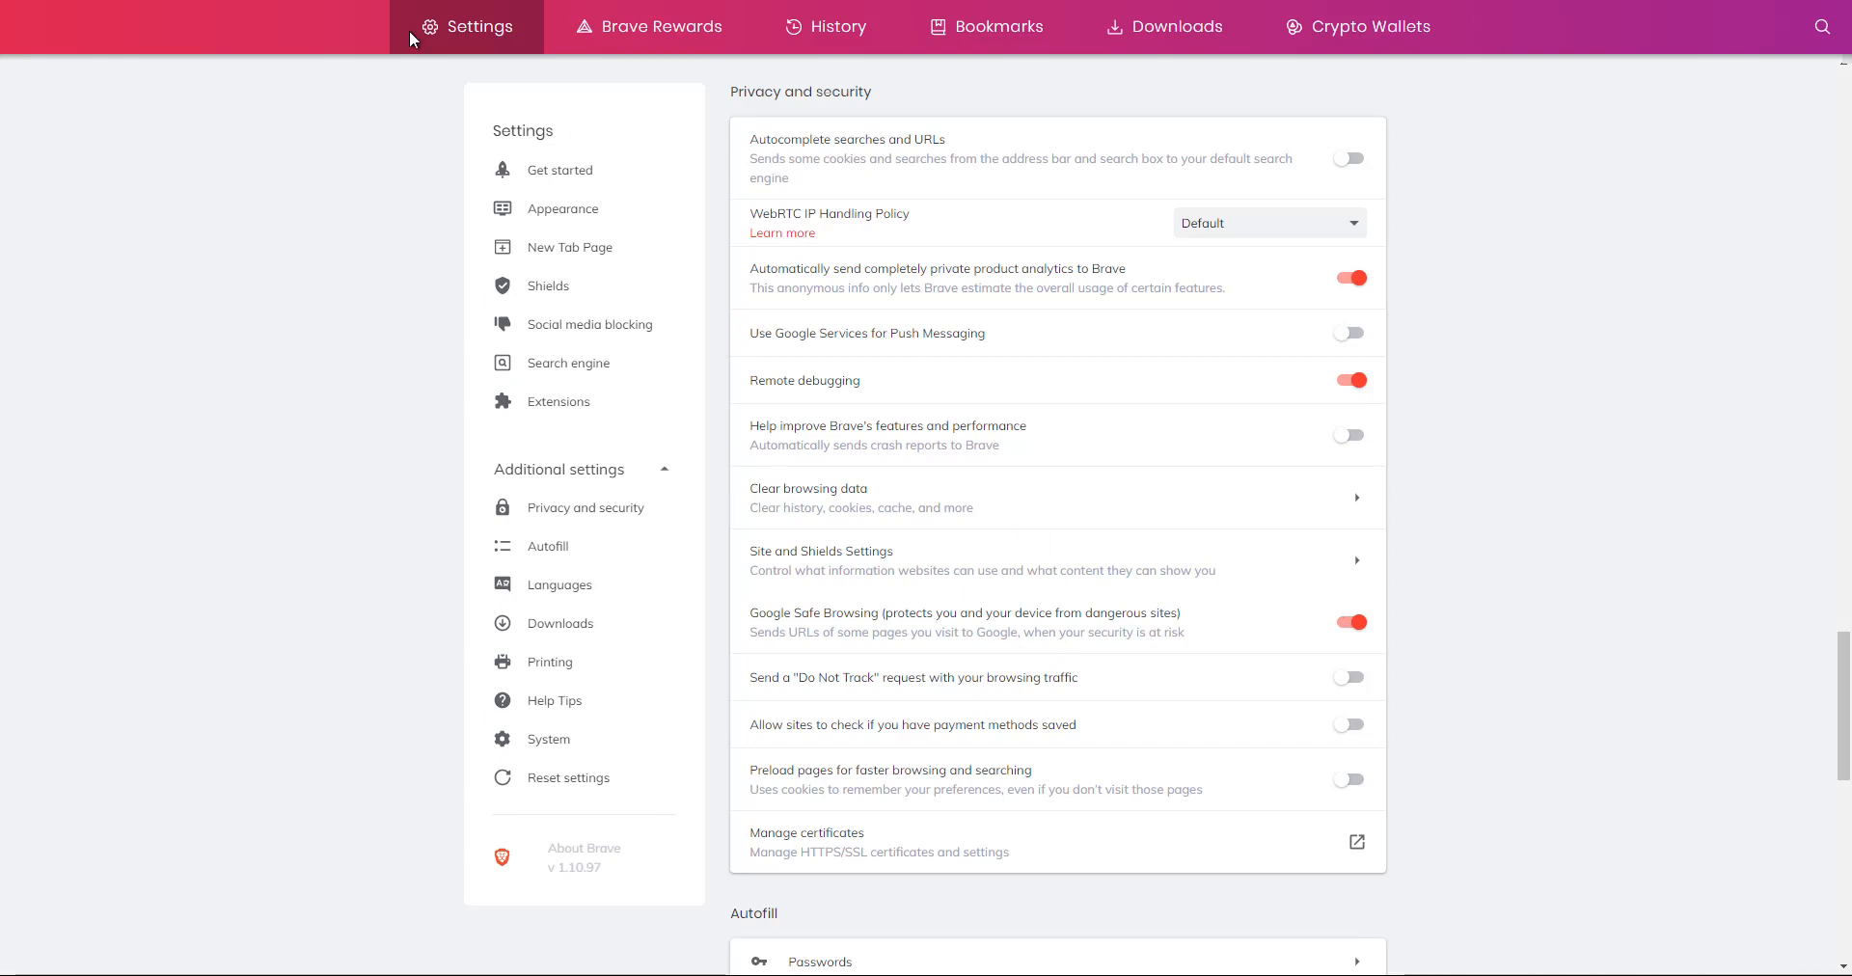
{"action": "mouse_move", "coordinate": [639, 309]}
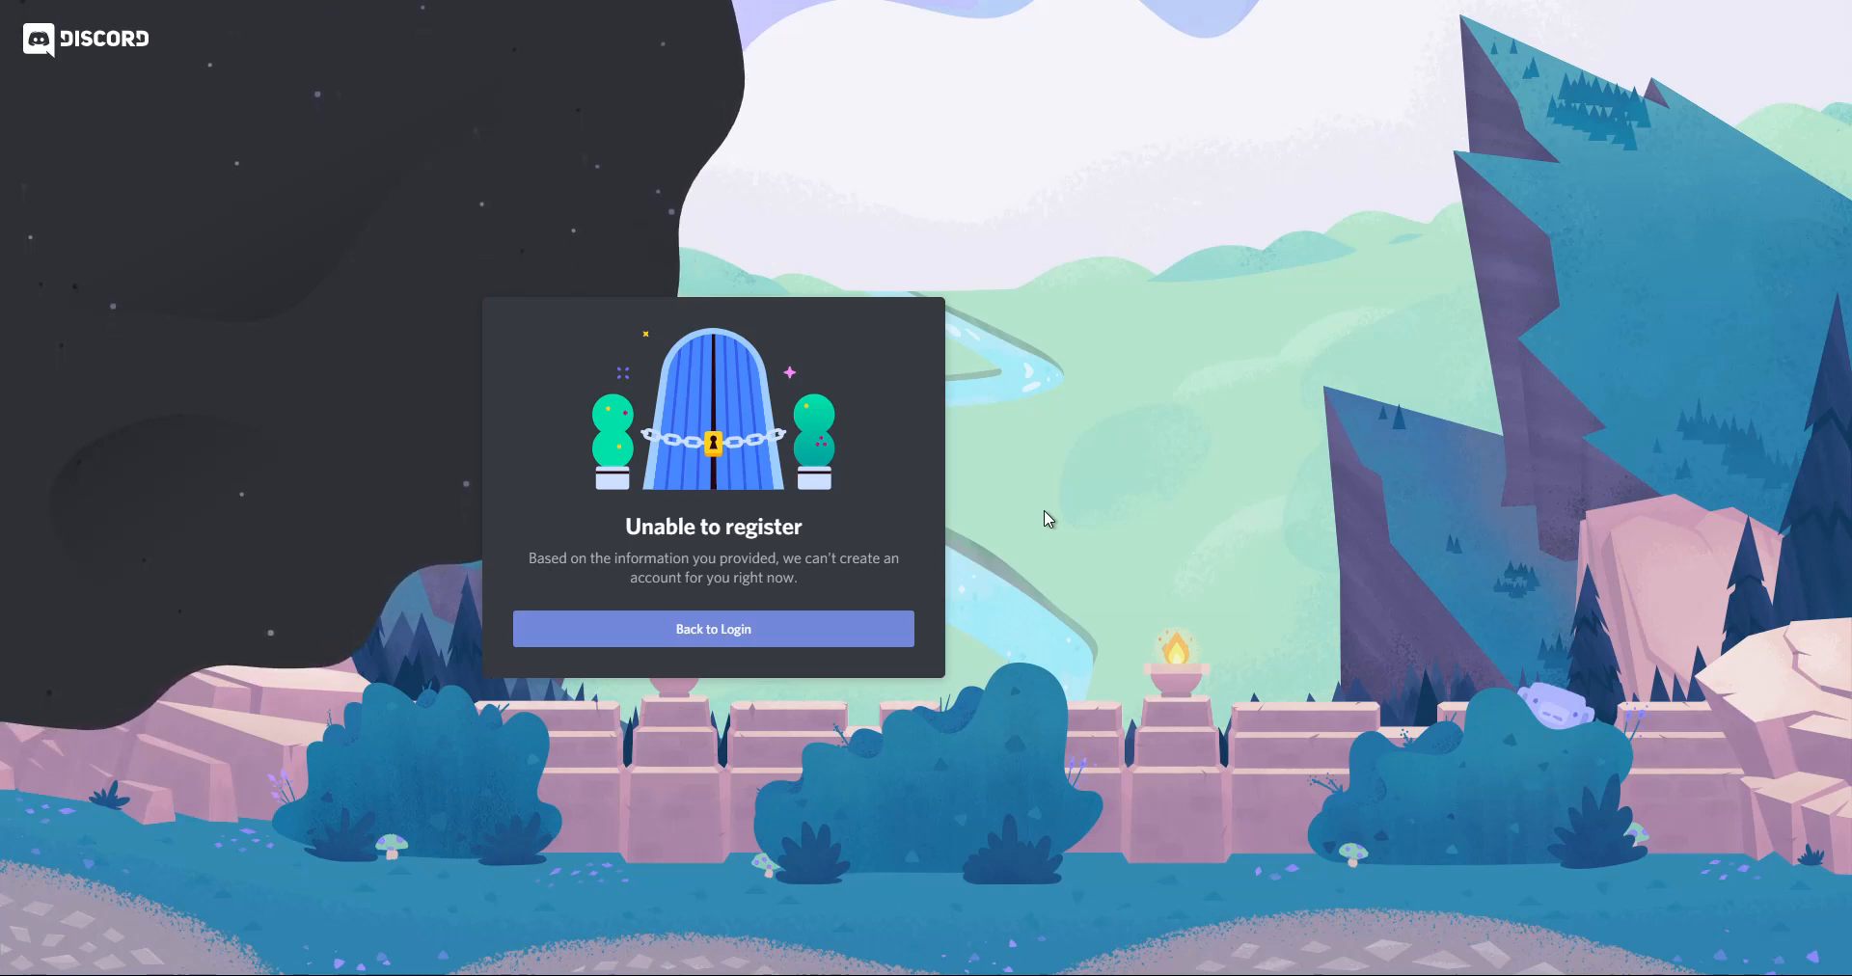
{"action": "mouse_move", "coordinate": [1287, 526]}
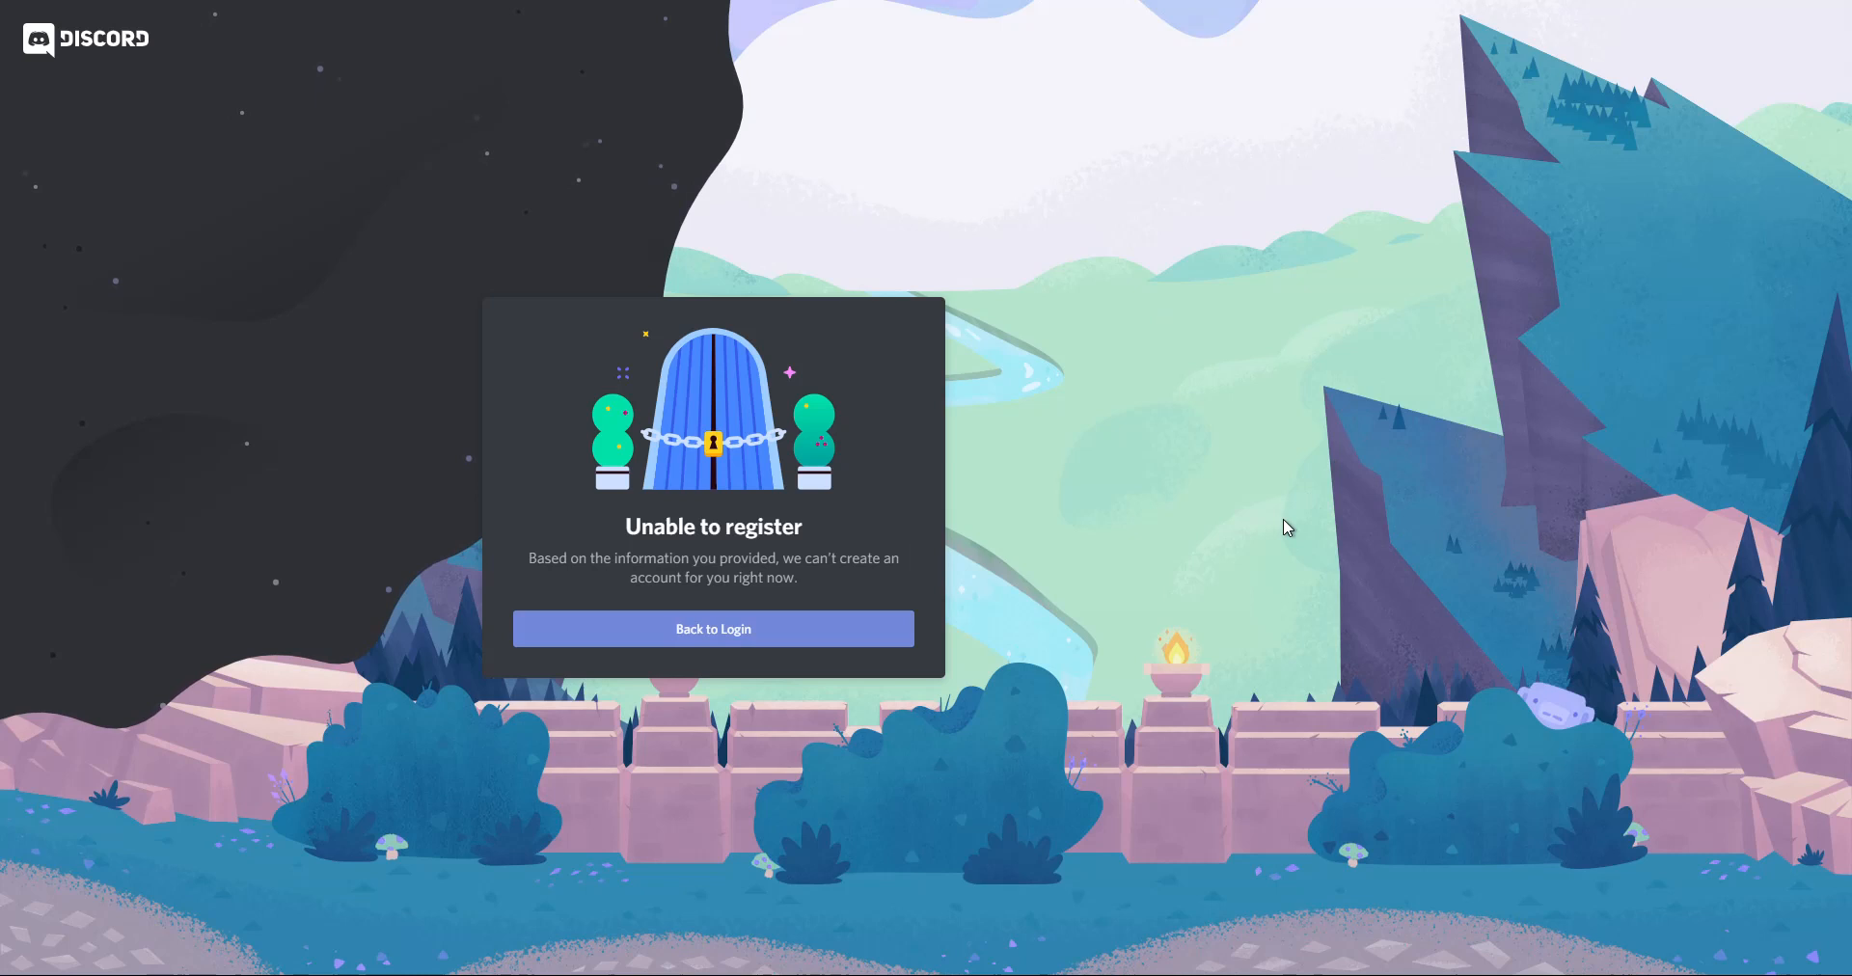
{"action": "mouse_move", "coordinate": [581, 560]}
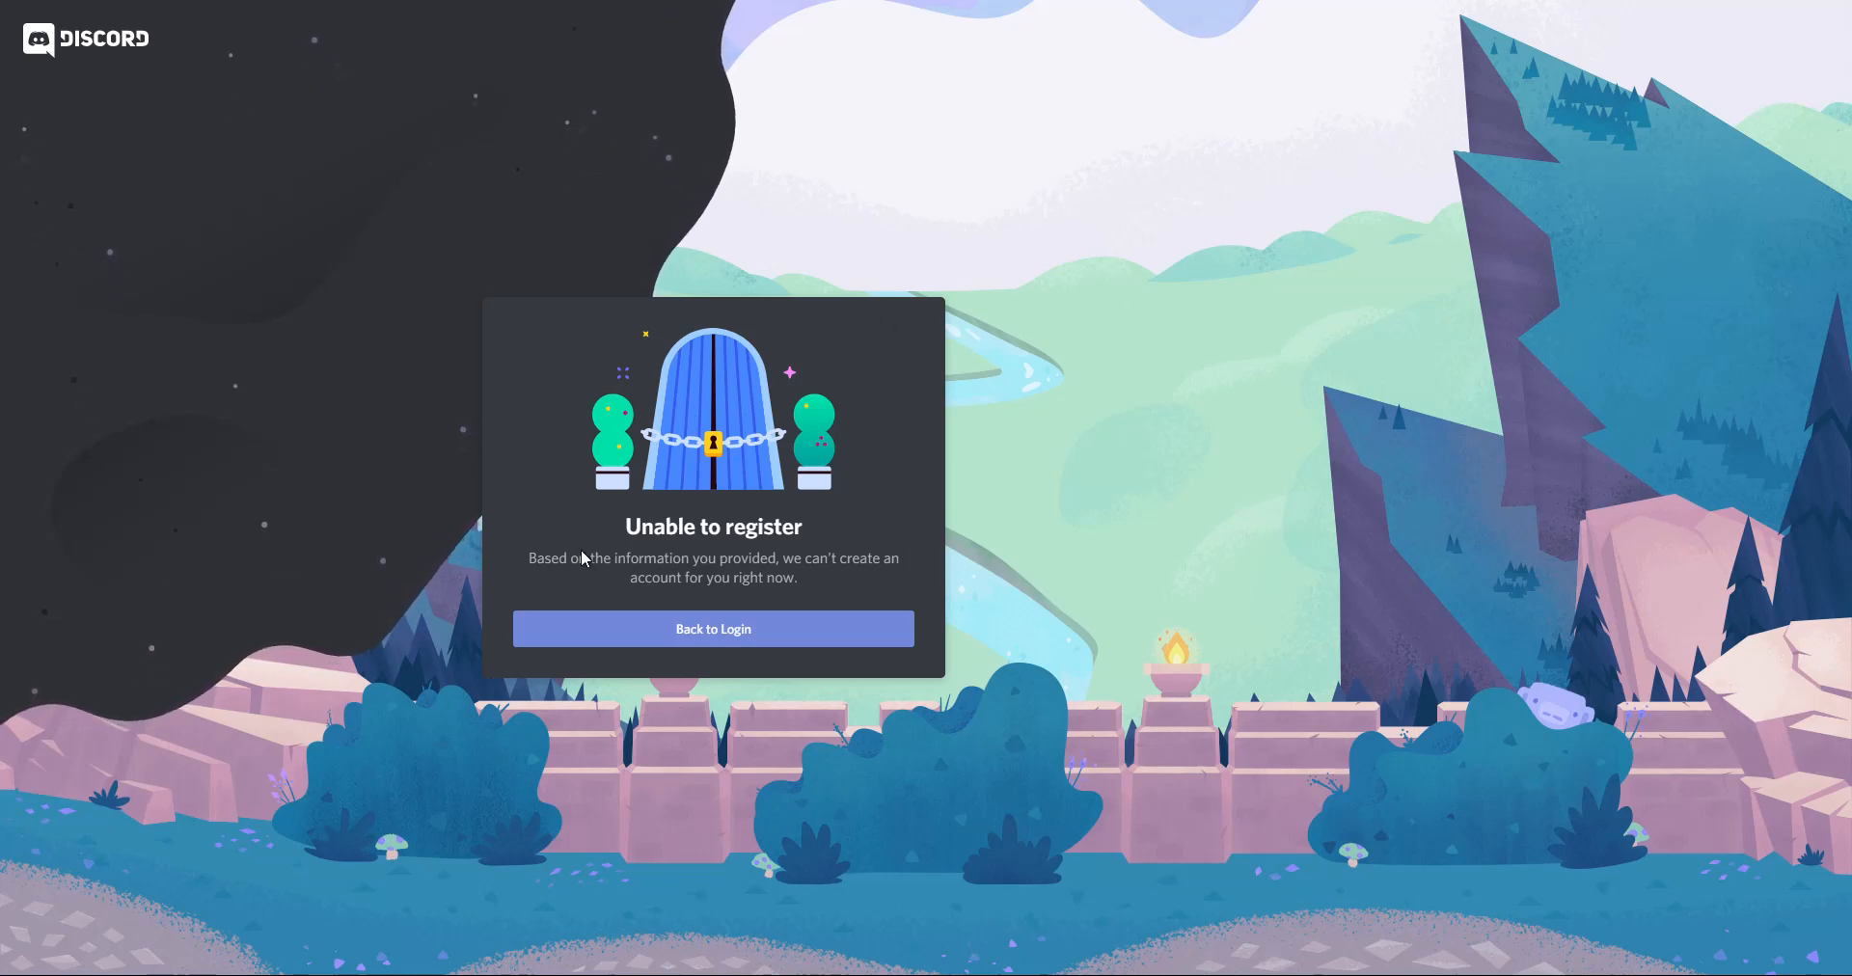
{"action": "mouse_move", "coordinate": [996, 505]}
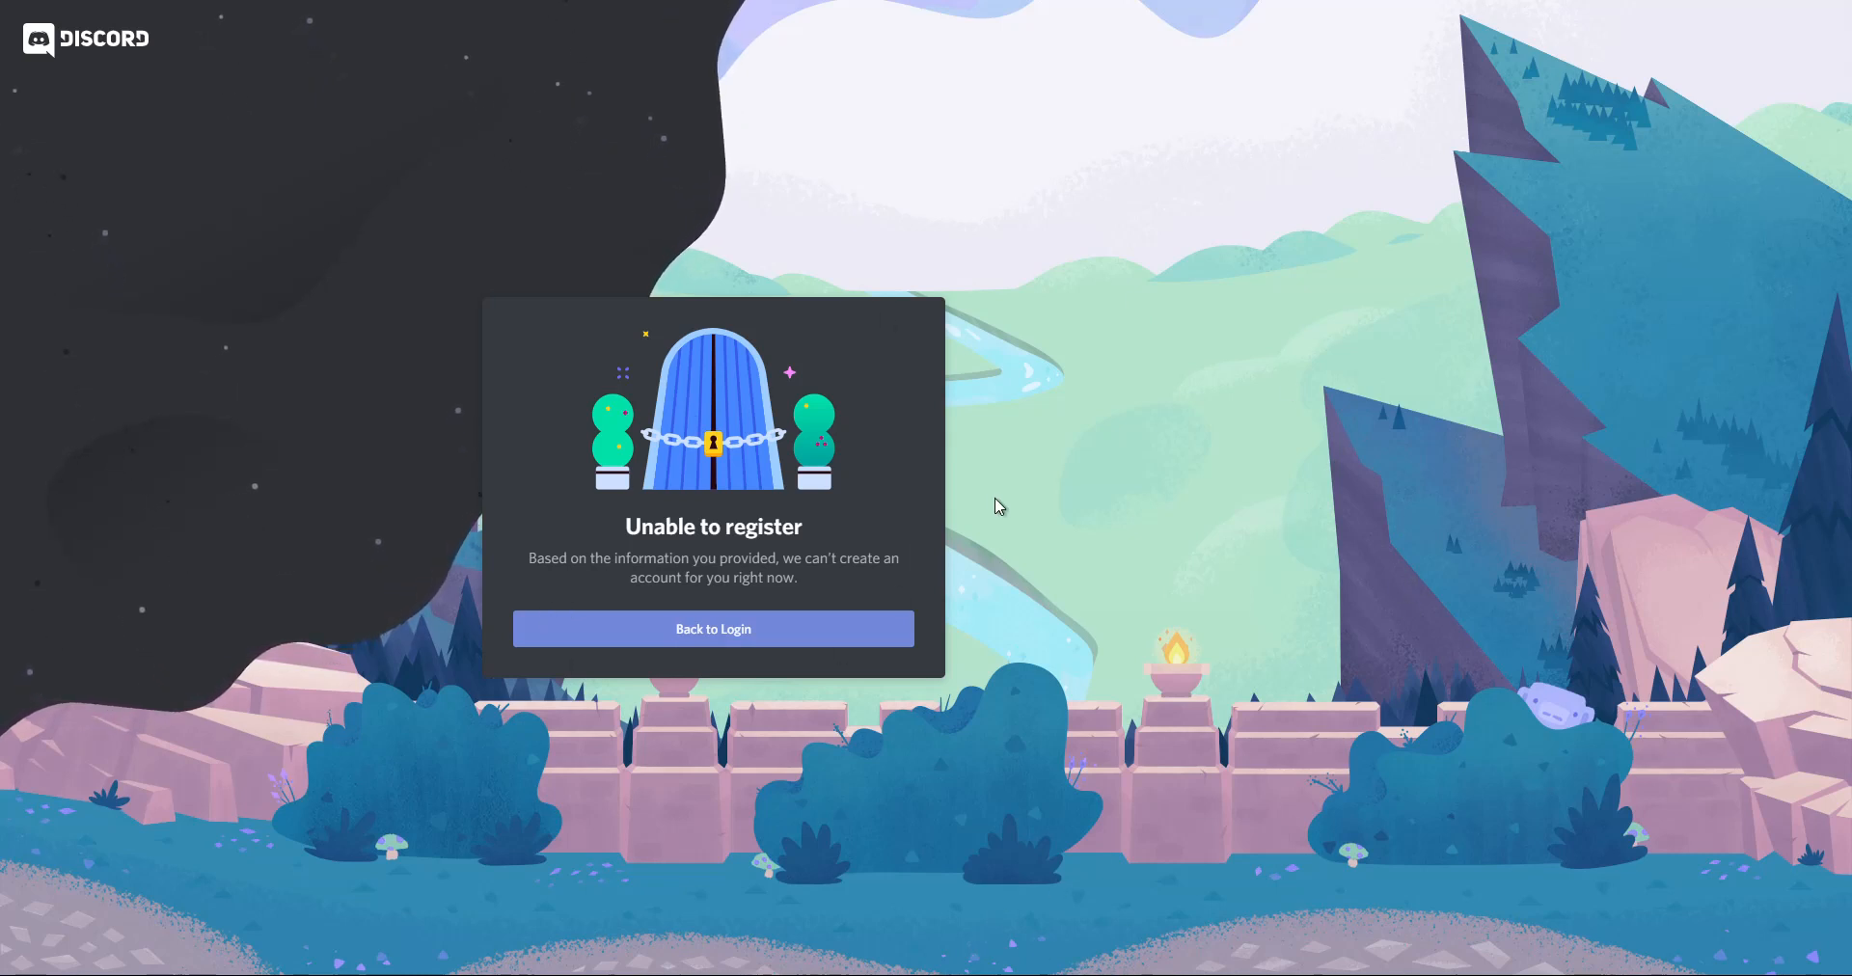
Dismiss the Unable to register notice to return to a blank Create an account form
{"action": "left_click", "coordinate": [712, 627]}
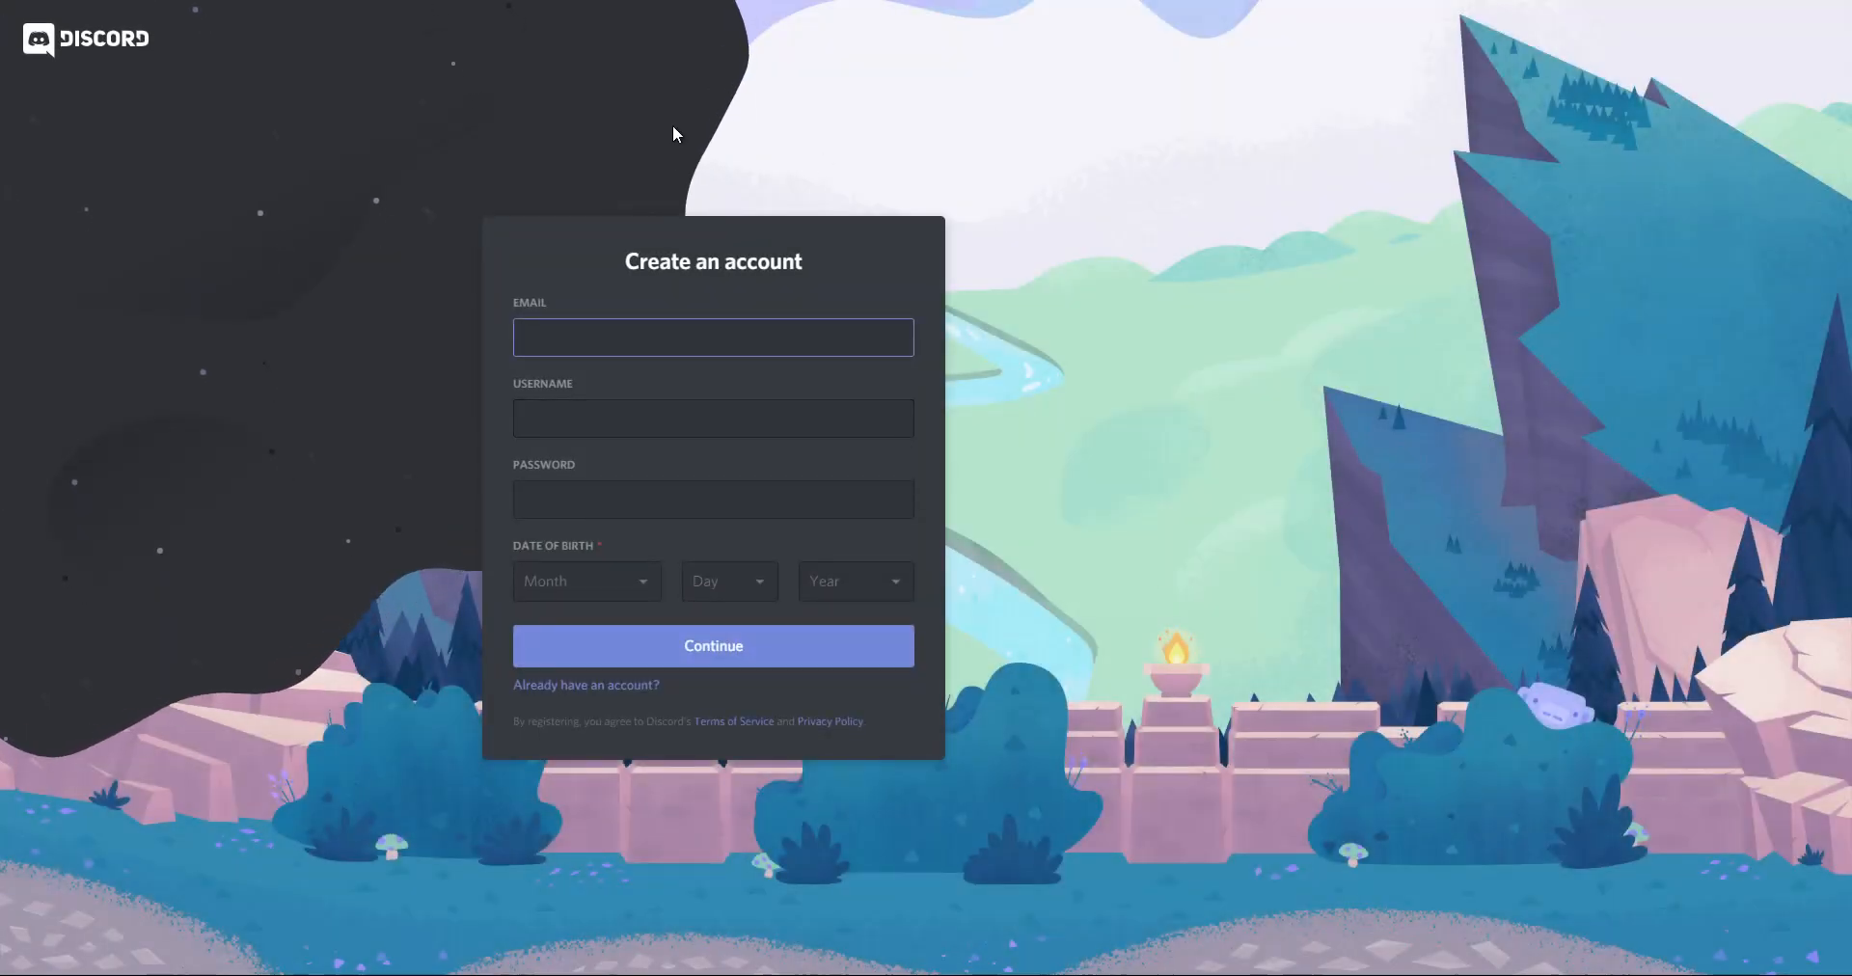
{"action": "mouse_move", "coordinate": [472, 440]}
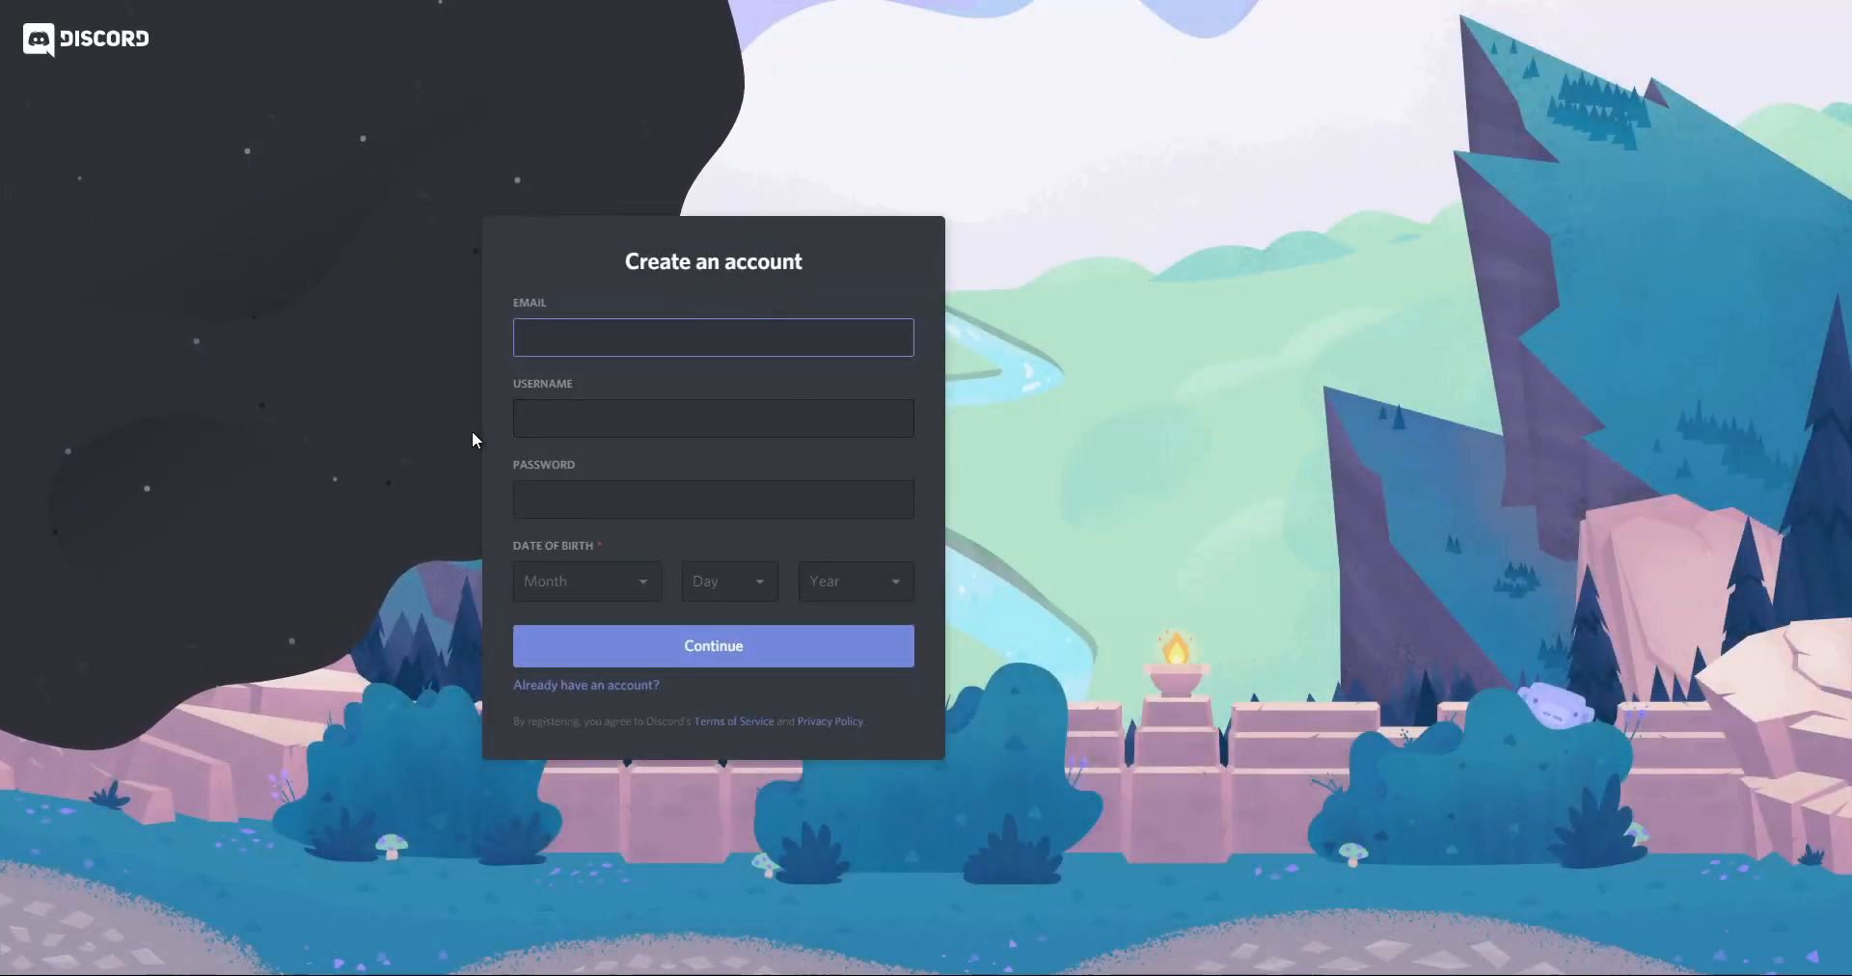
{"action": "left_click", "coordinate": [712, 338]}
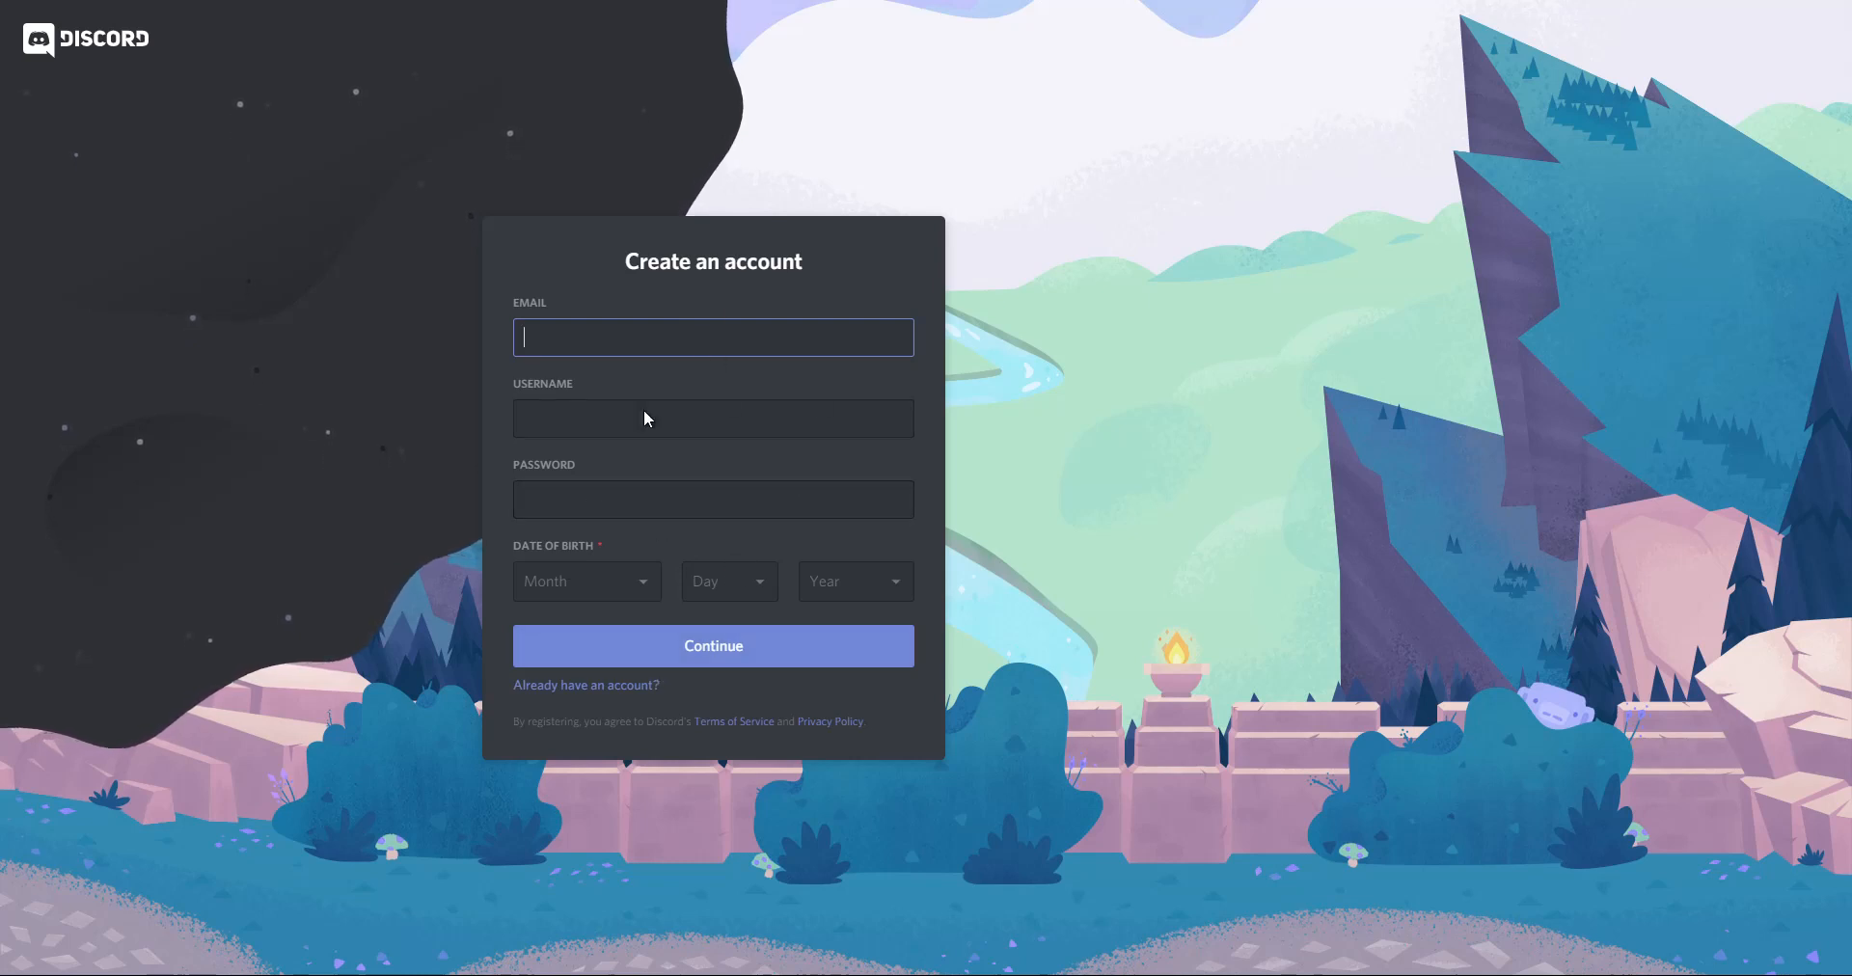
{"action": "left_click", "coordinate": [855, 581]}
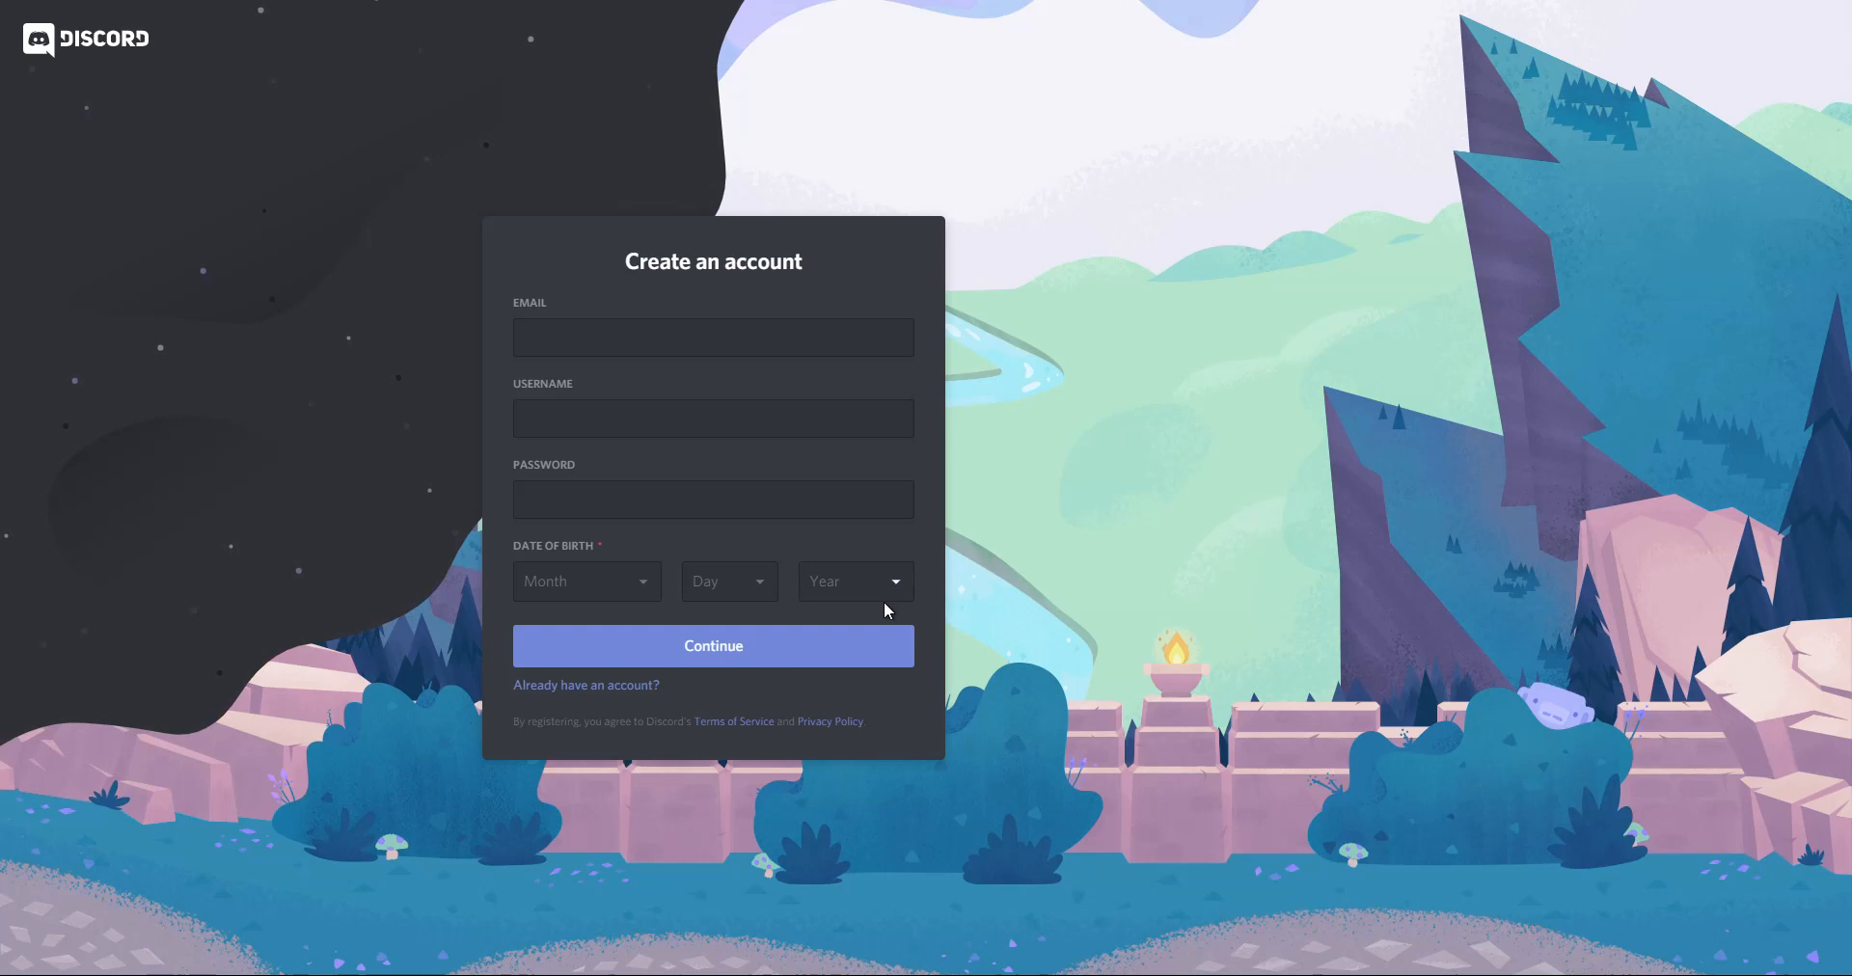
{"action": "mouse_move", "coordinate": [854, 637]}
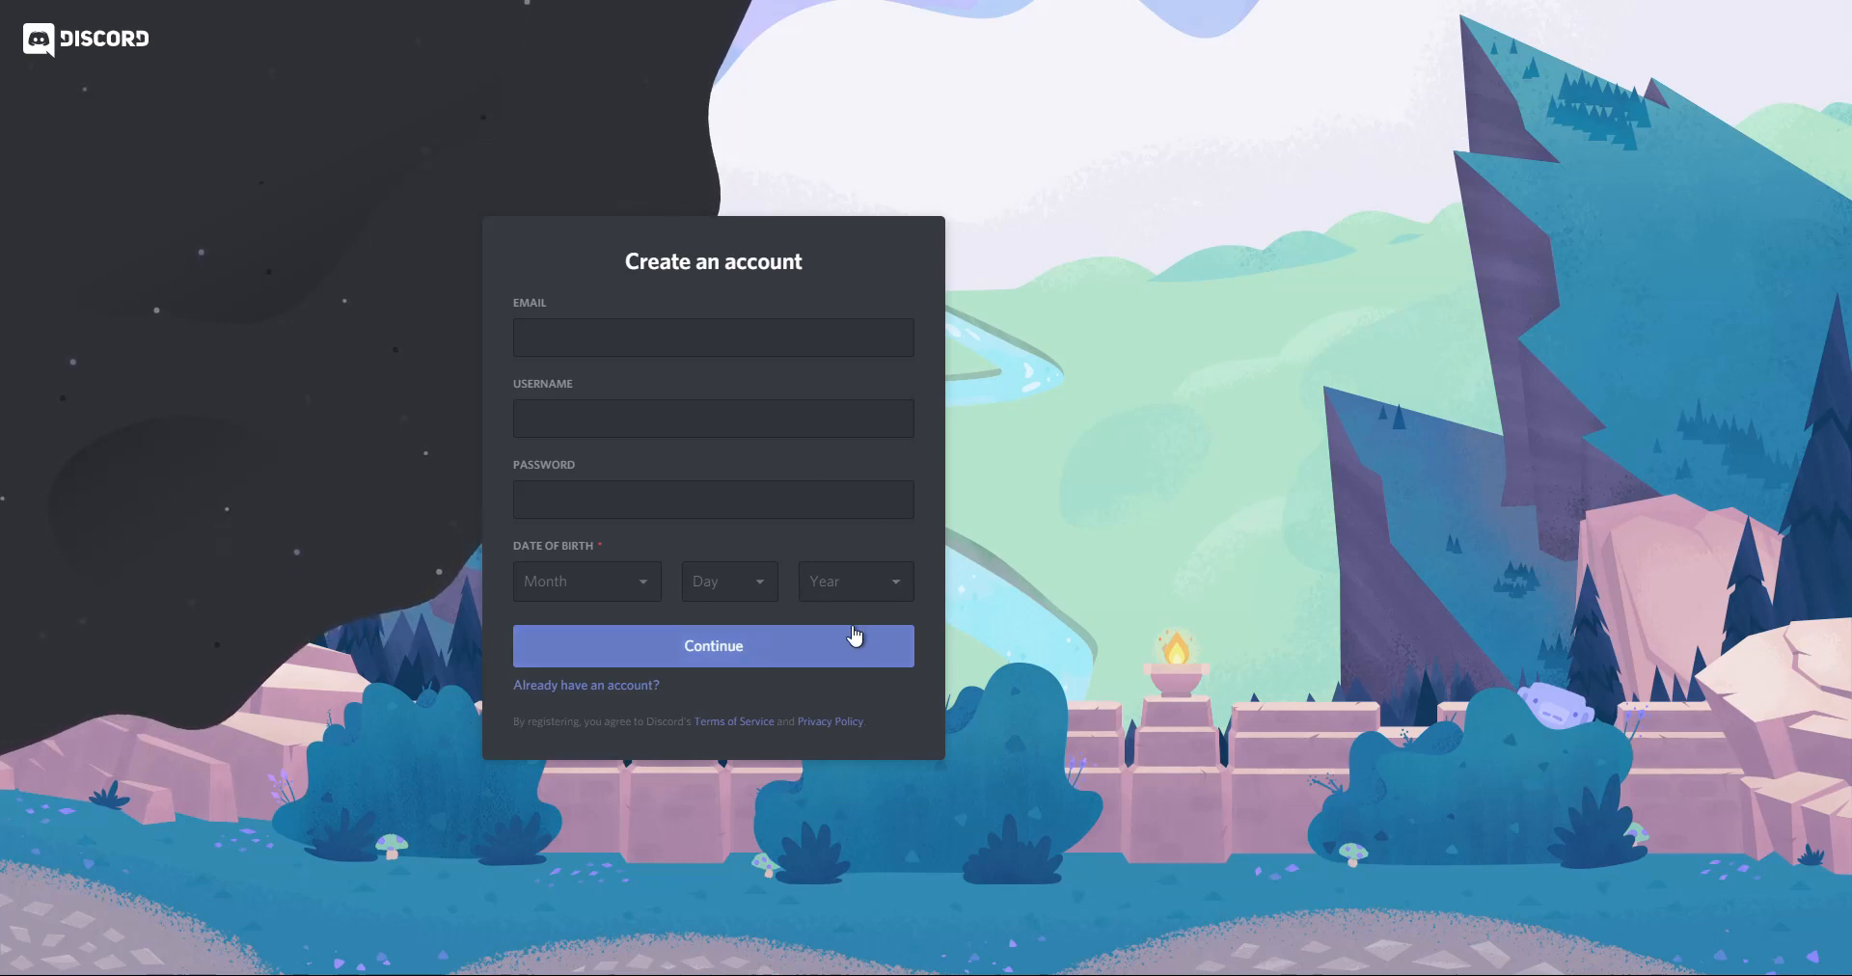
{"action": "left_click", "coordinate": [855, 581]}
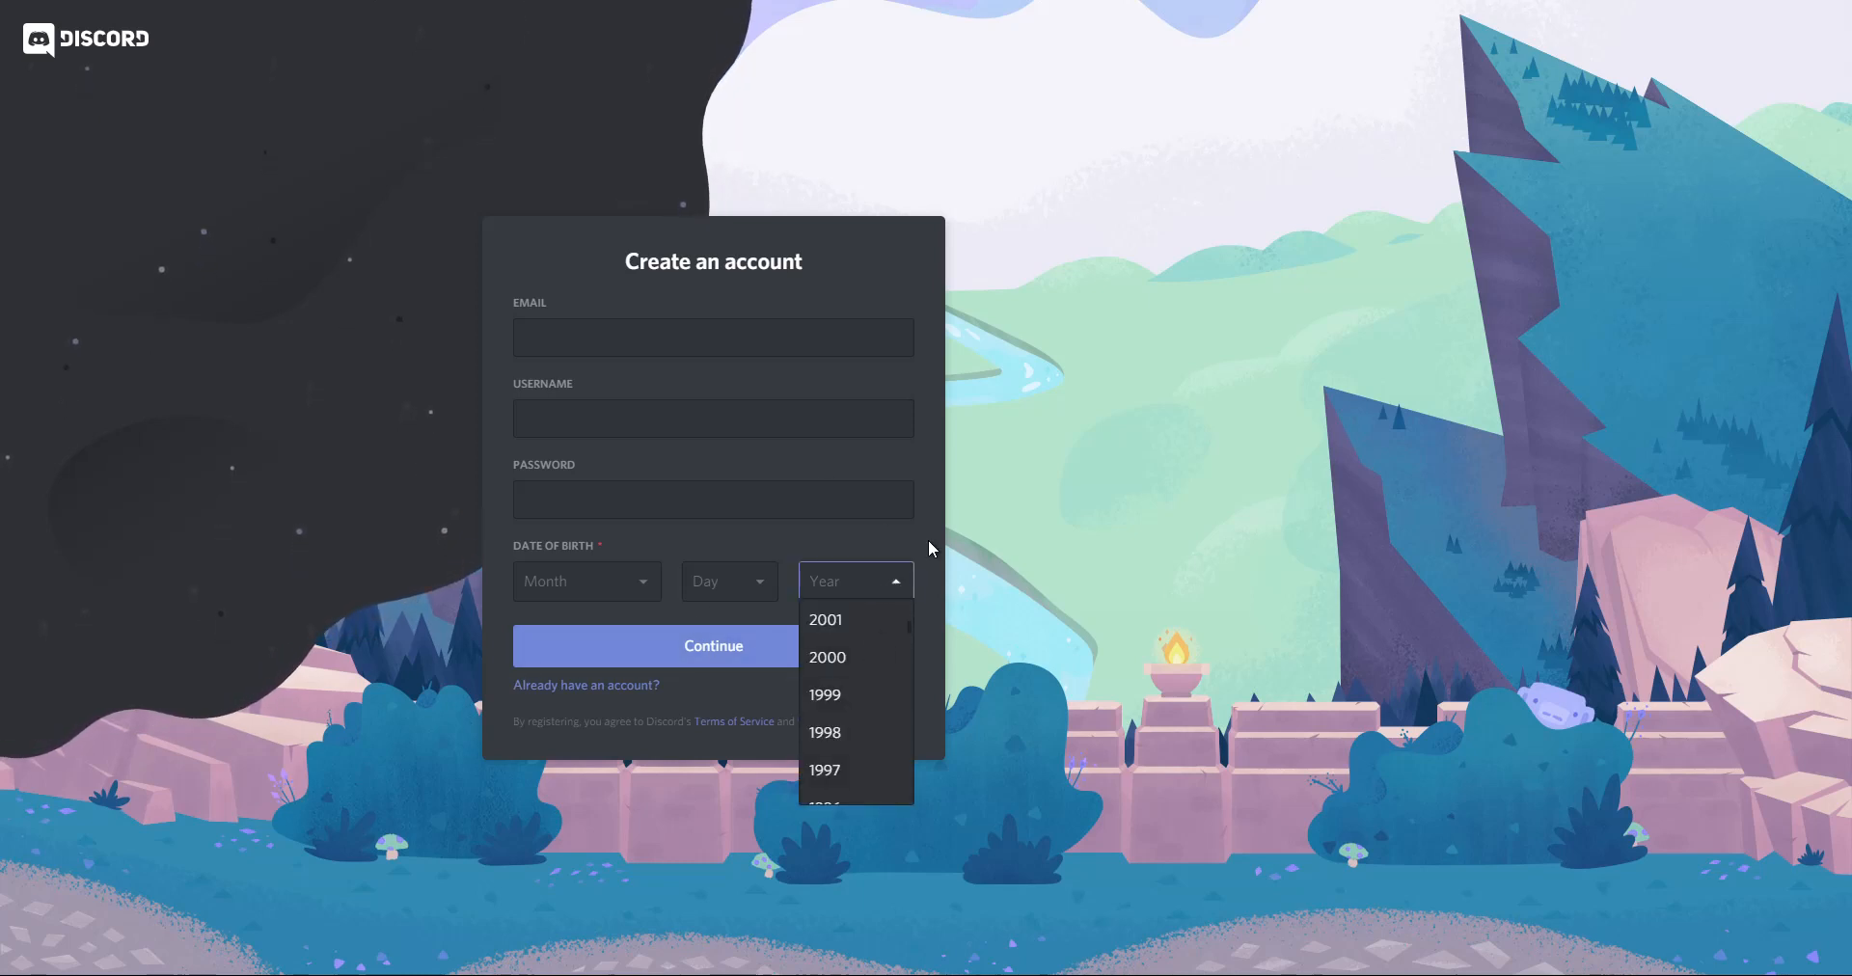
{"action": "left_click", "coordinate": [745, 485]}
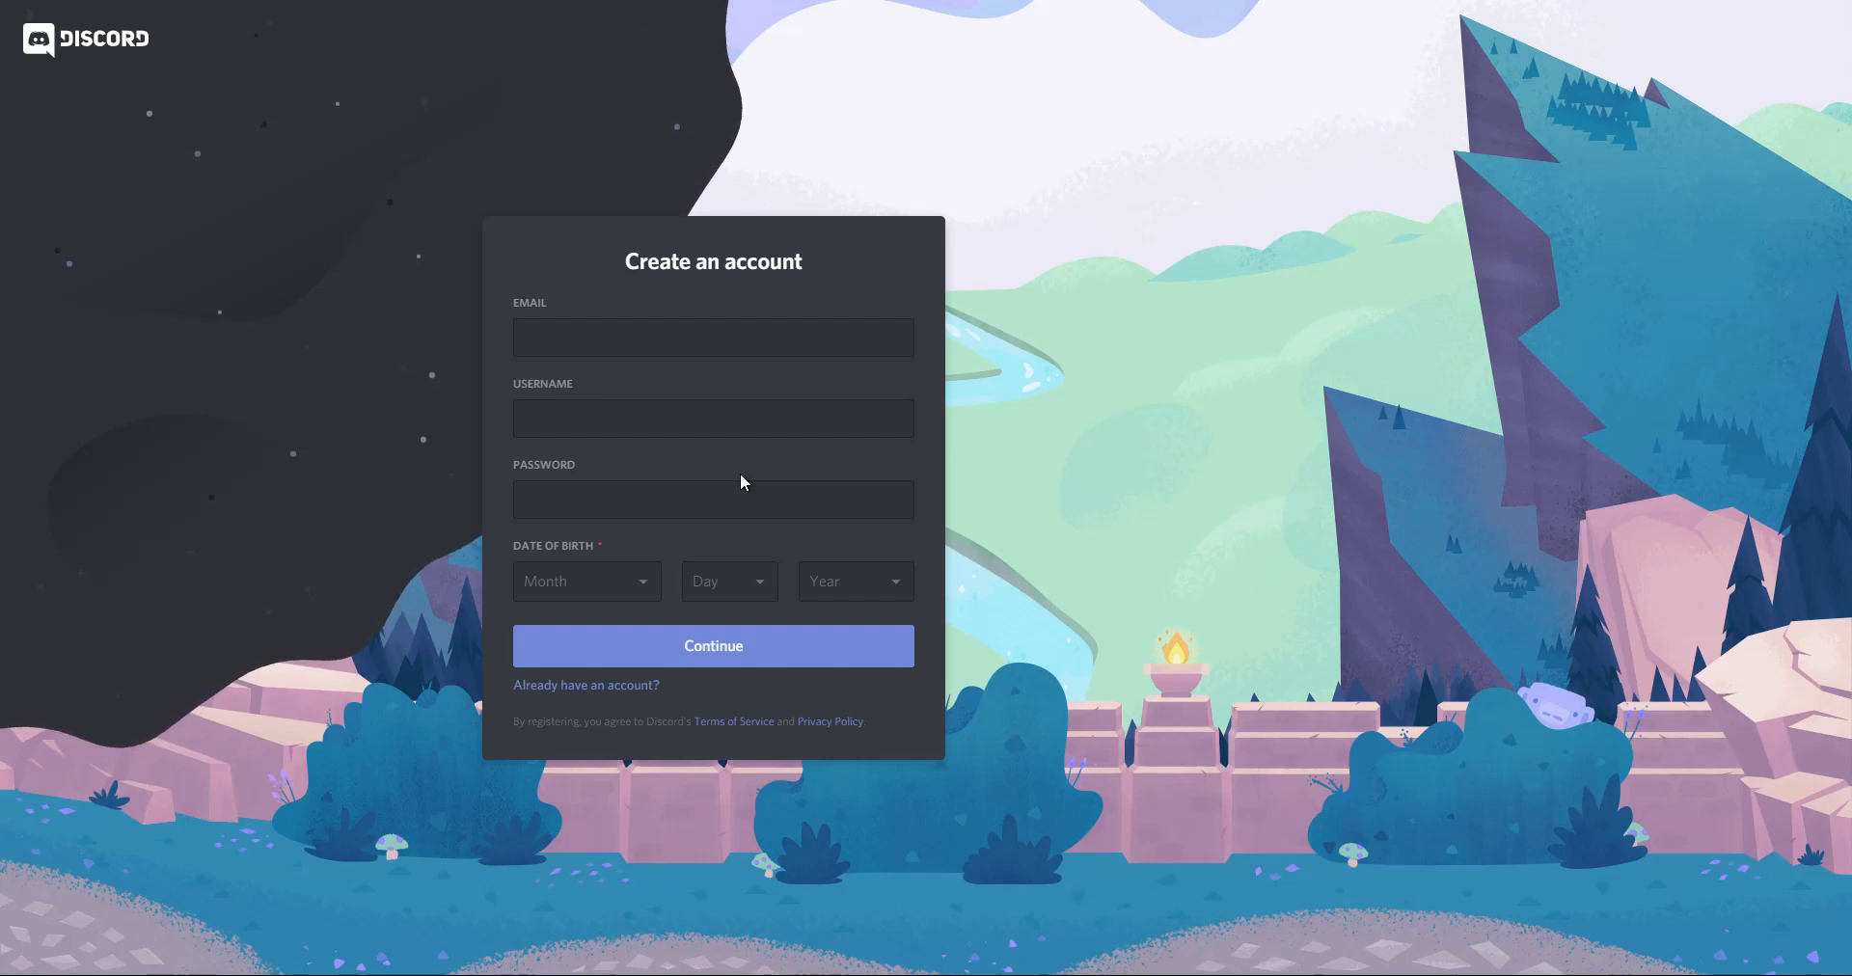
{"action": "left_click", "coordinate": [712, 500]}
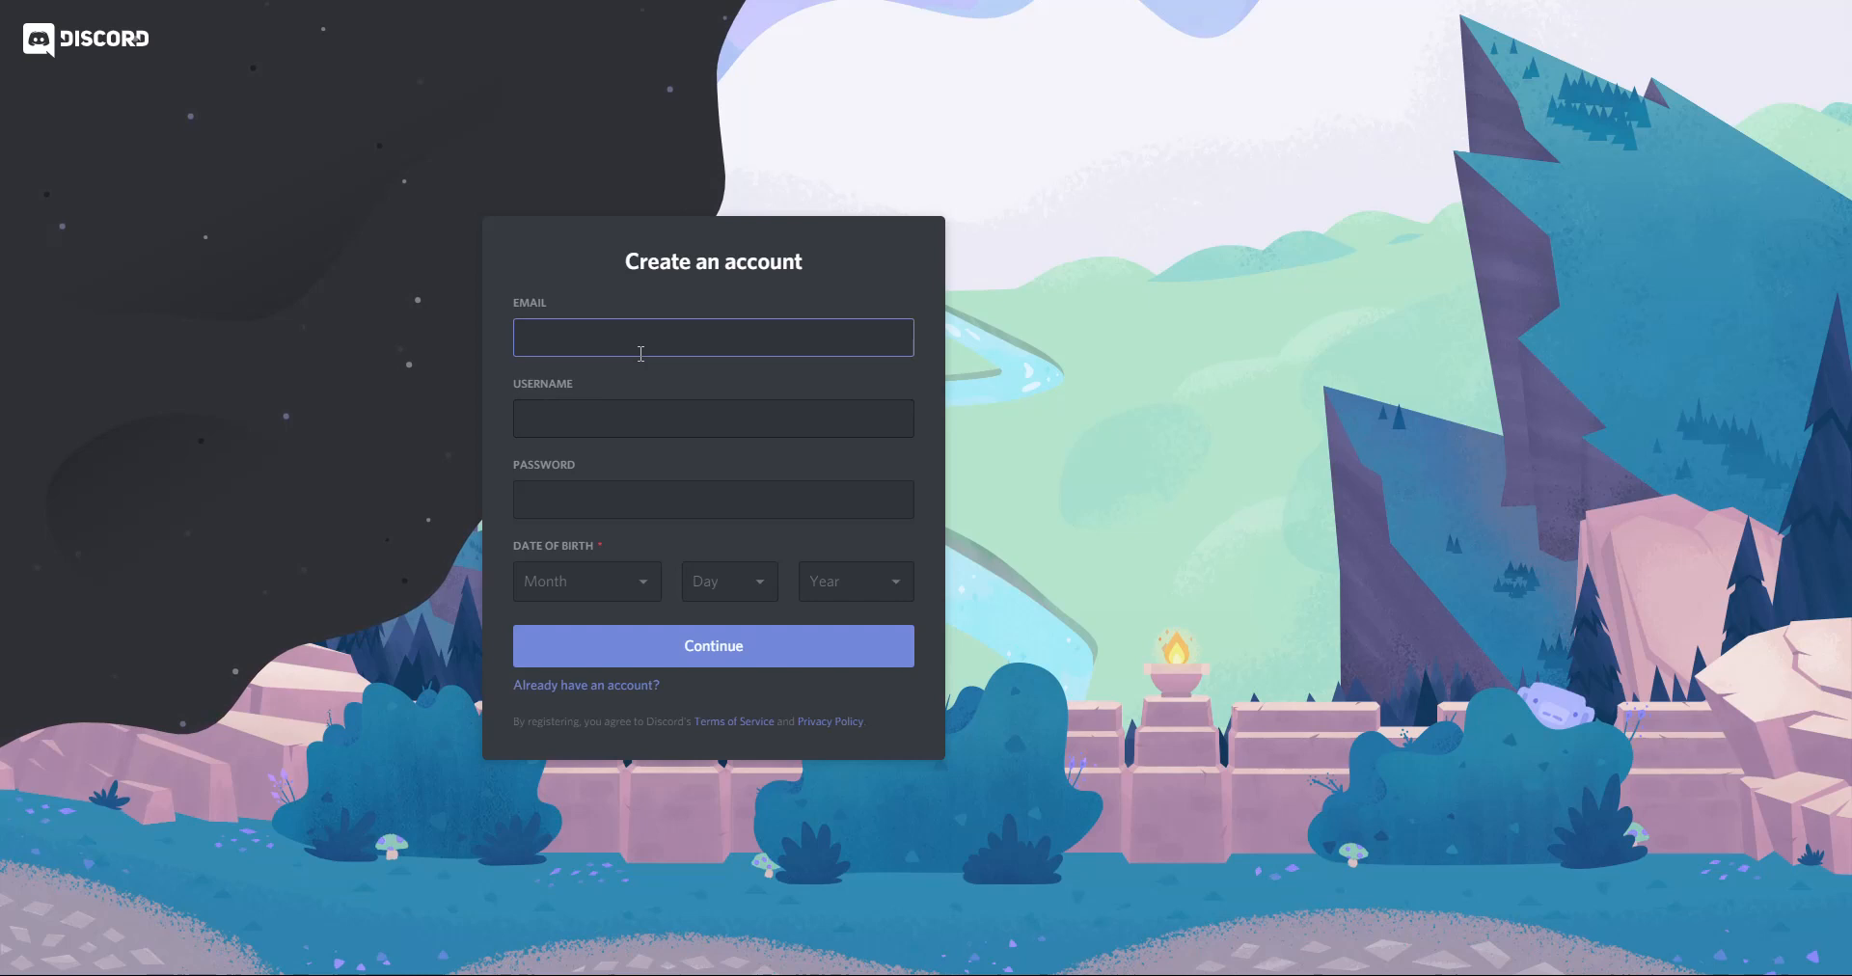
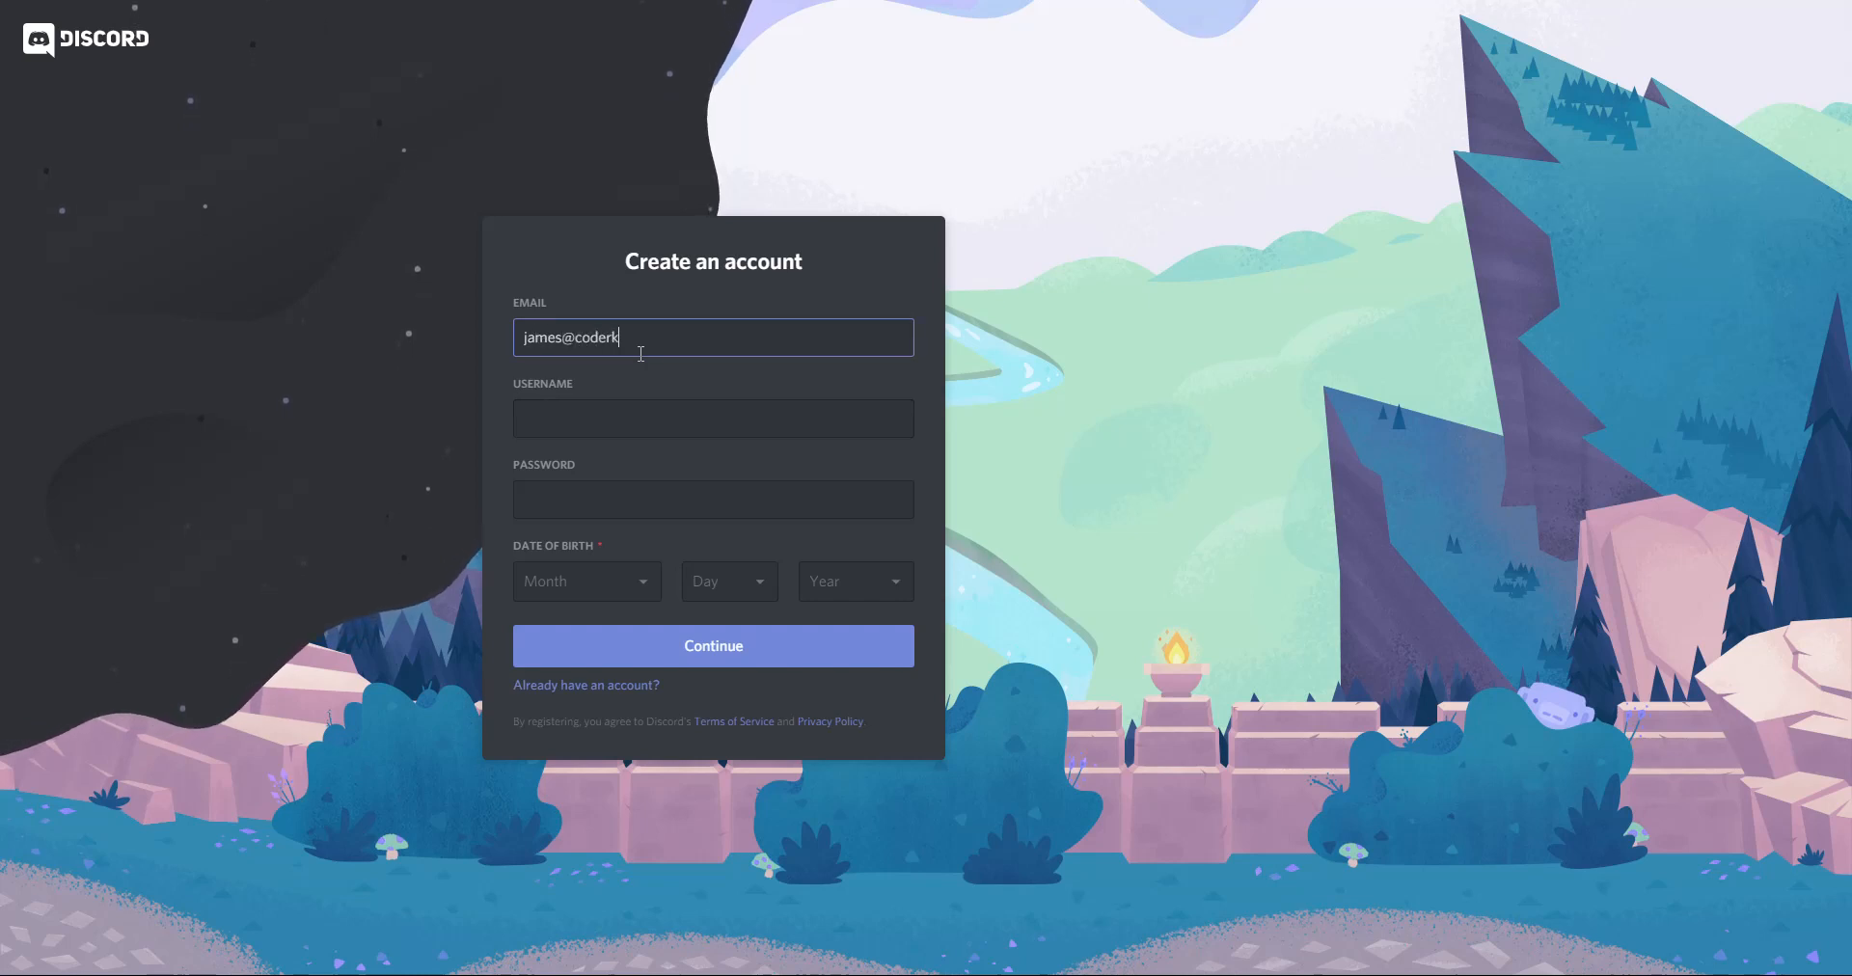